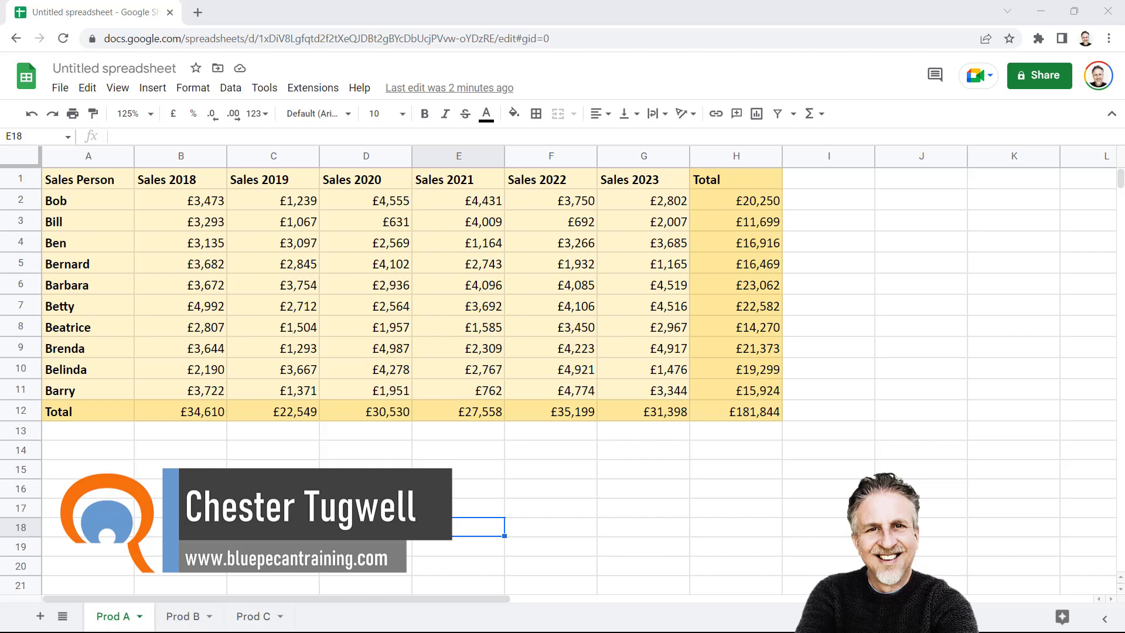
pyautogui.moveTo(694, 236)
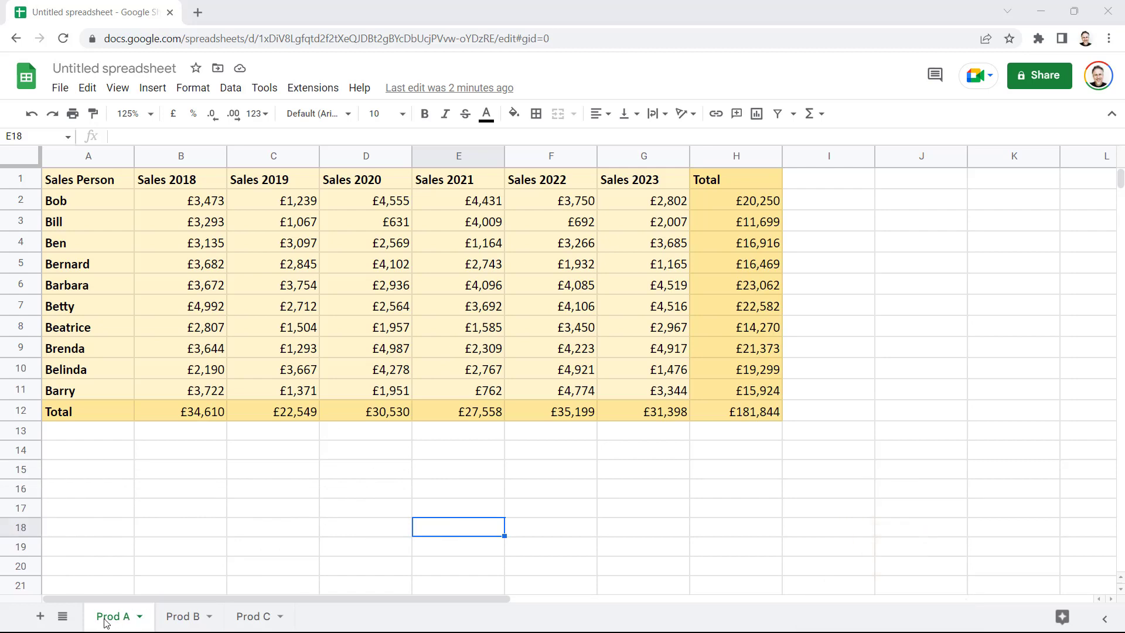
pyautogui.moveTo(110, 625)
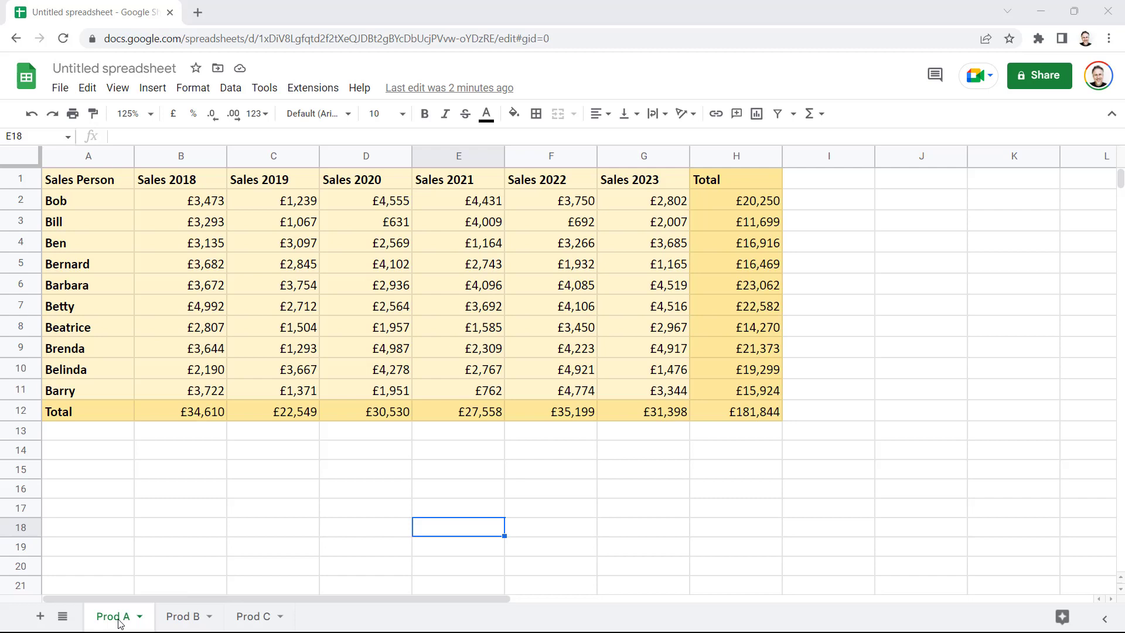
# - Start a whole-sheet protection on Prod A described as 'Product A Sheet'
pyautogui.rightClick(113, 616)
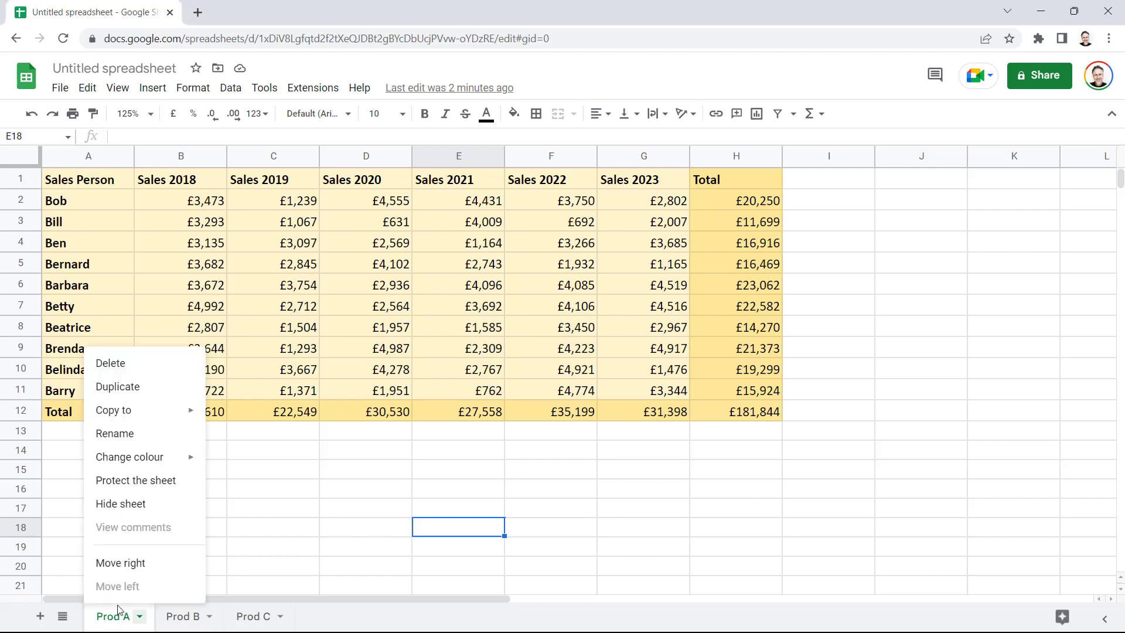
pyautogui.click(136, 480)
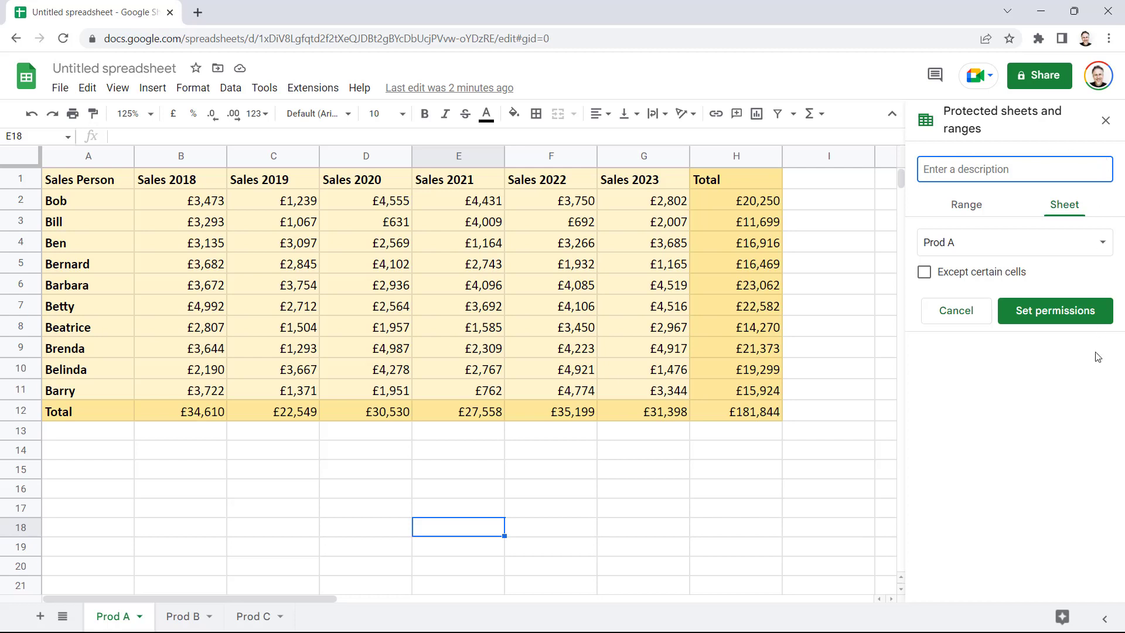
pyautogui.moveTo(979, 290)
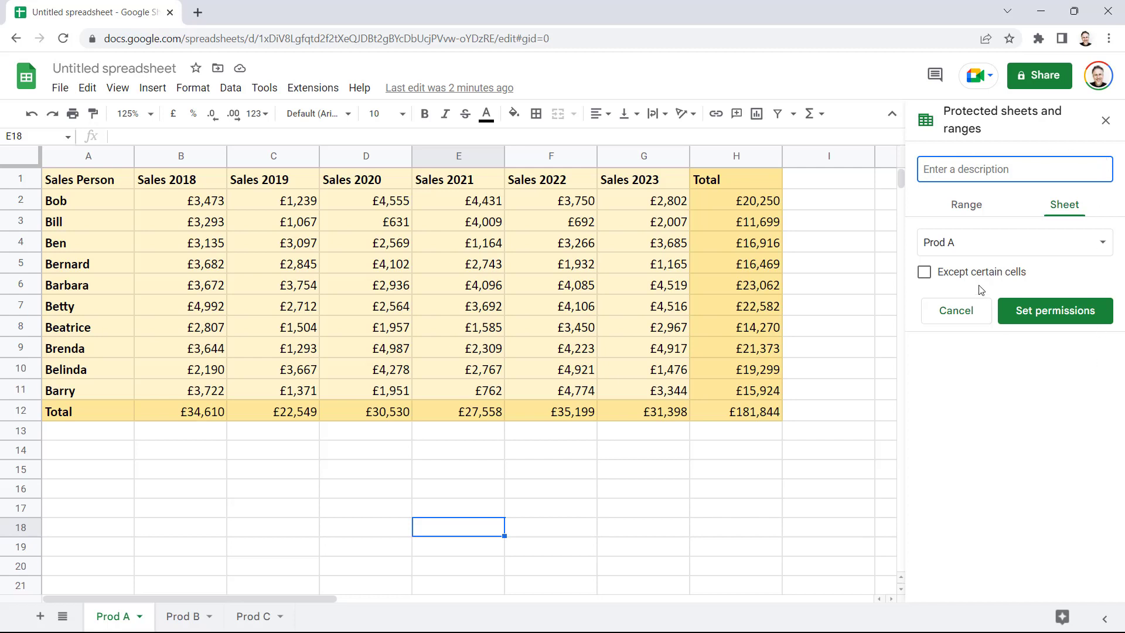
pyautogui.click(1014, 168)
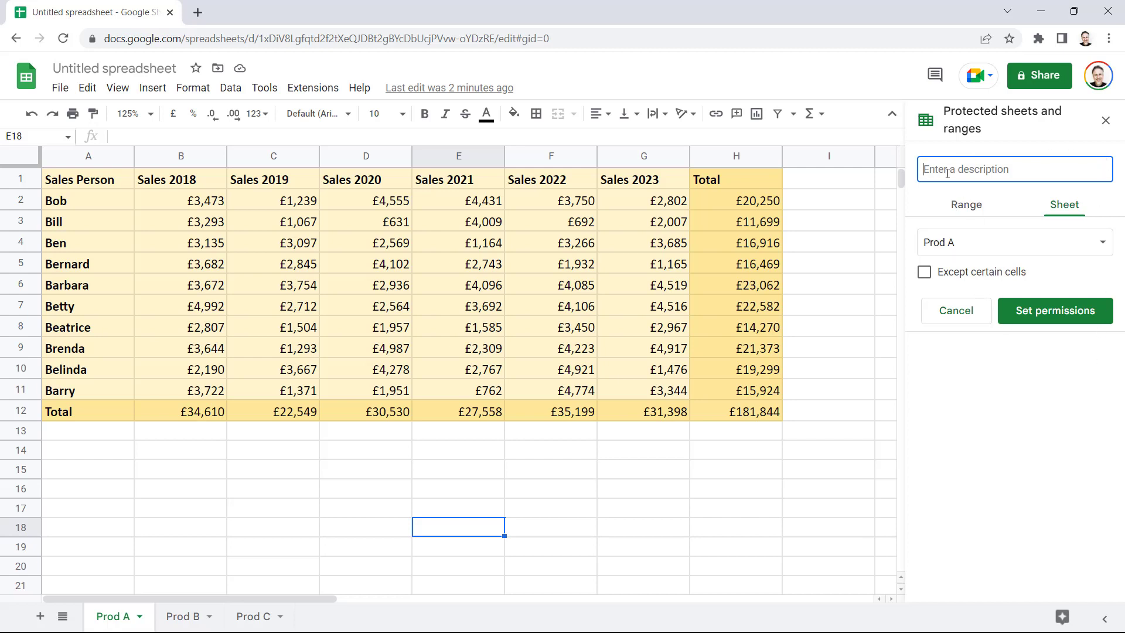
pyautogui.write('Product A Sheet')
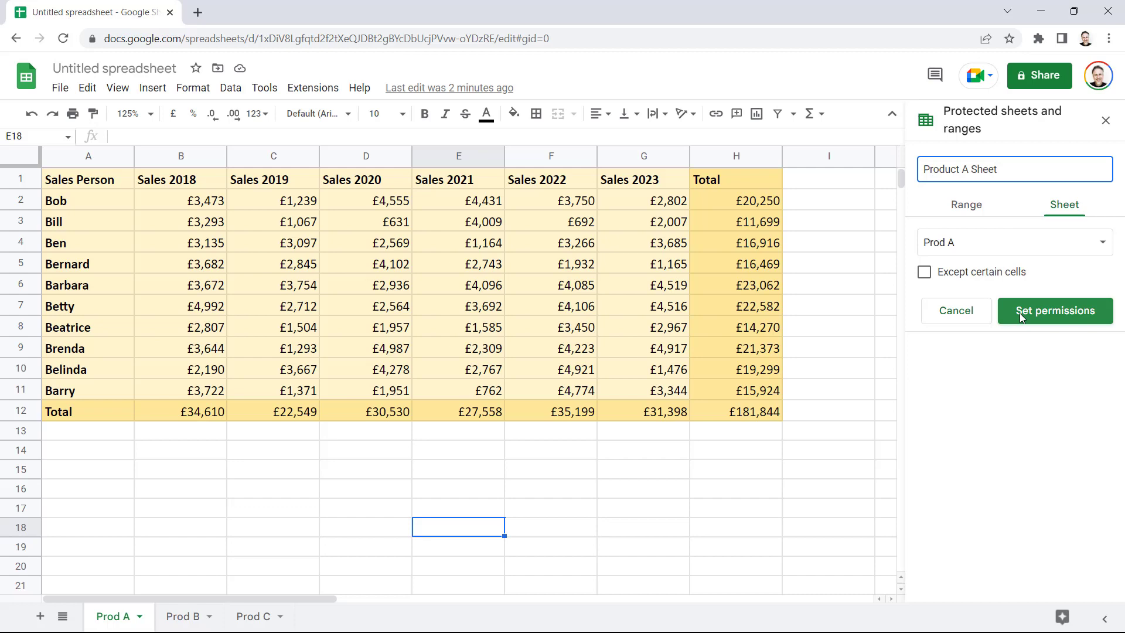
# - Restrict editing of the Prod A protection to only the owner and save it
pyautogui.click(1055, 310)
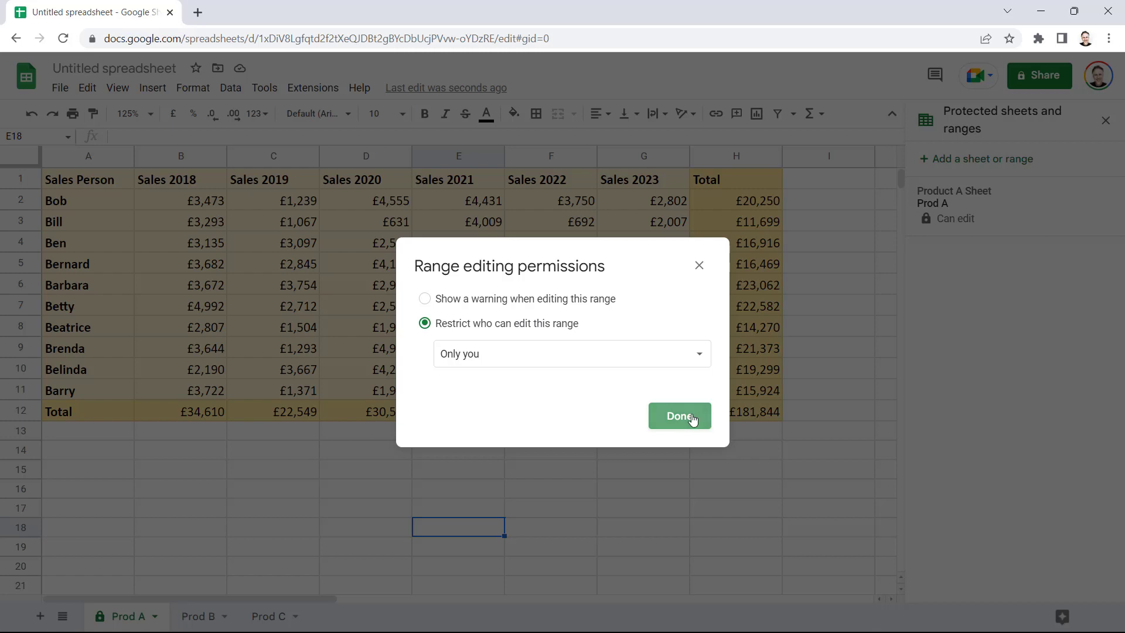
pyautogui.click(679, 416)
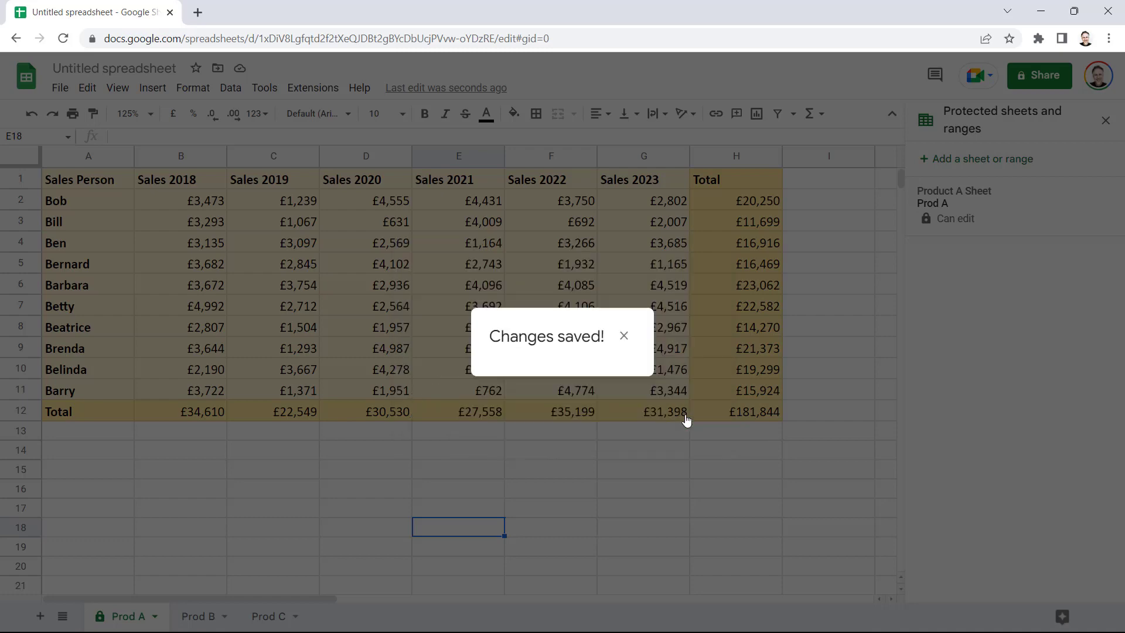
pyautogui.click(624, 335)
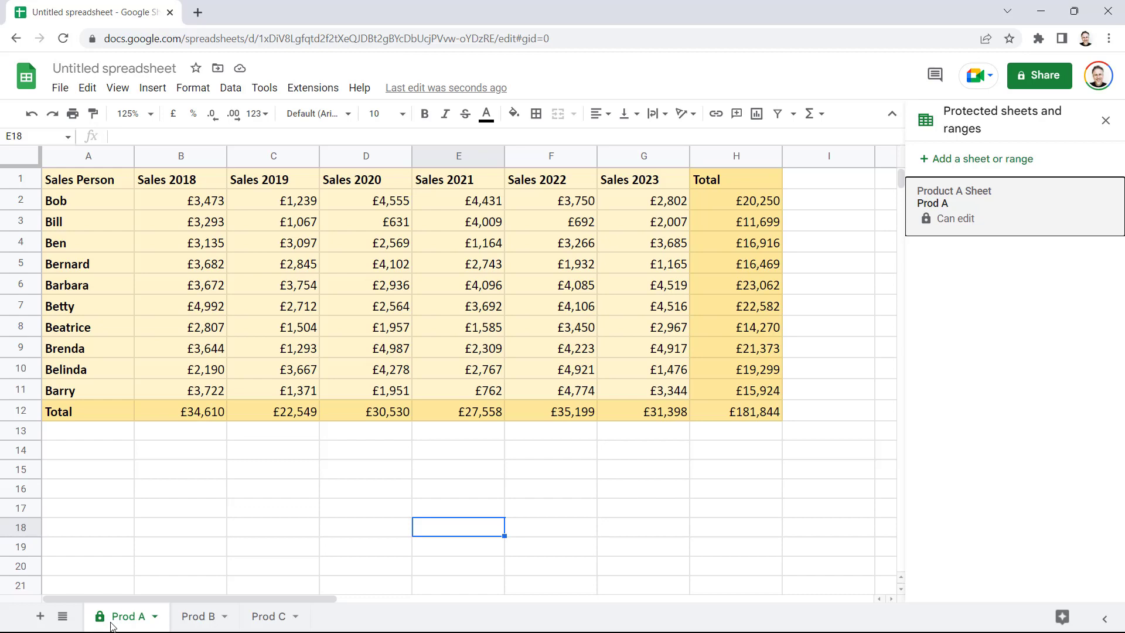
pyautogui.moveTo(197, 623)
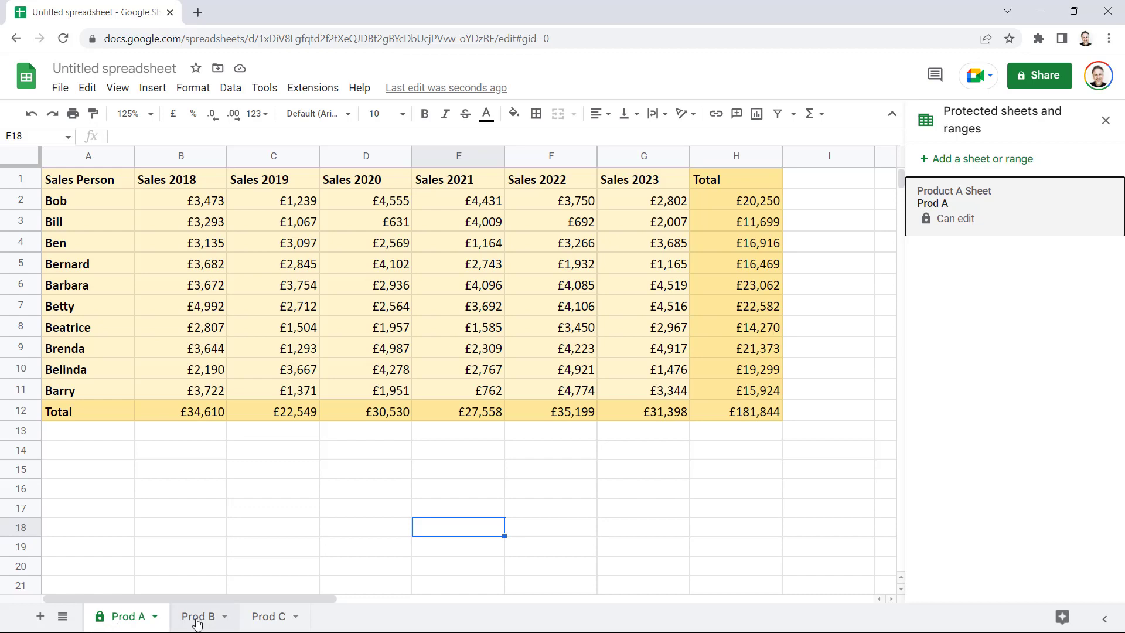
# - Protect the whole Prod B sheet as 'Product B Sheet' and bring up its editing permissions
pyautogui.click(196, 616)
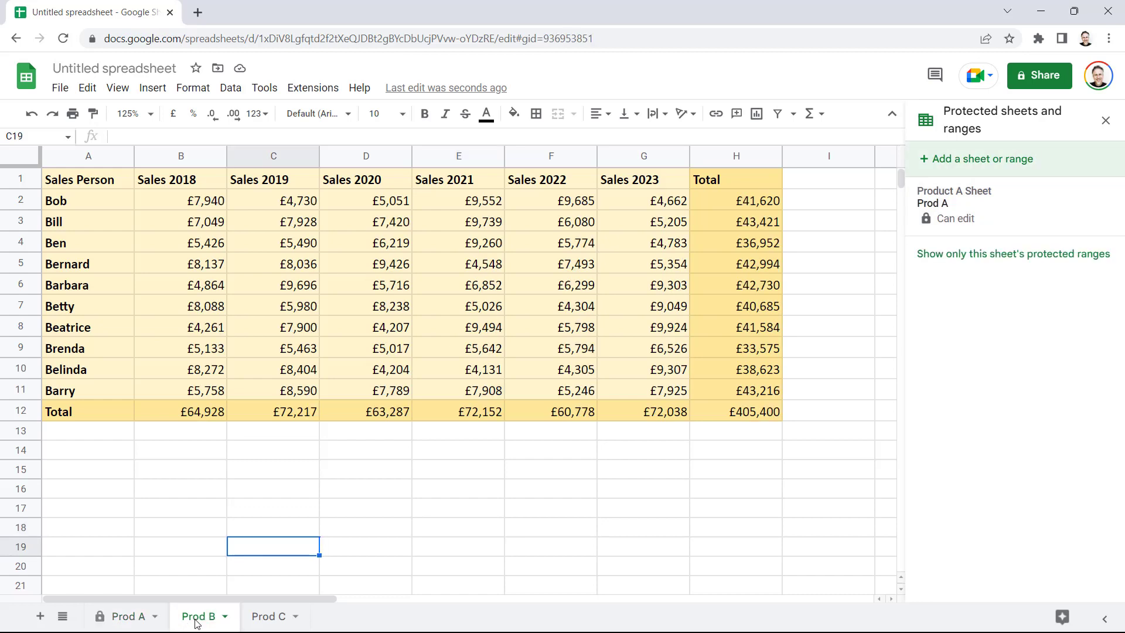
pyautogui.rightClick(198, 616)
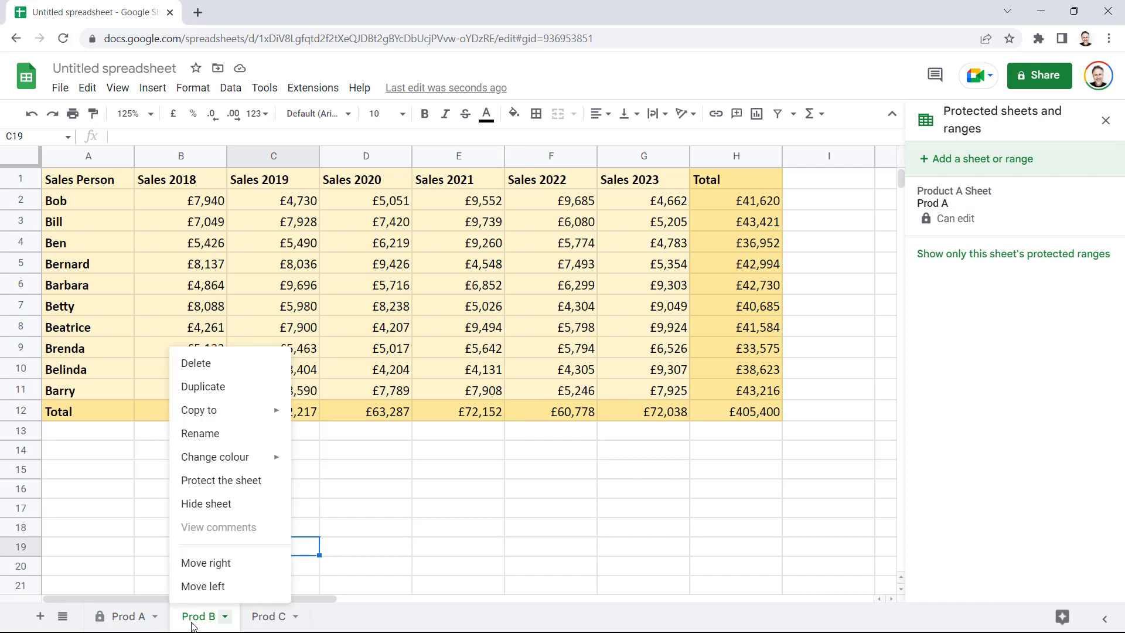
pyautogui.click(220, 480)
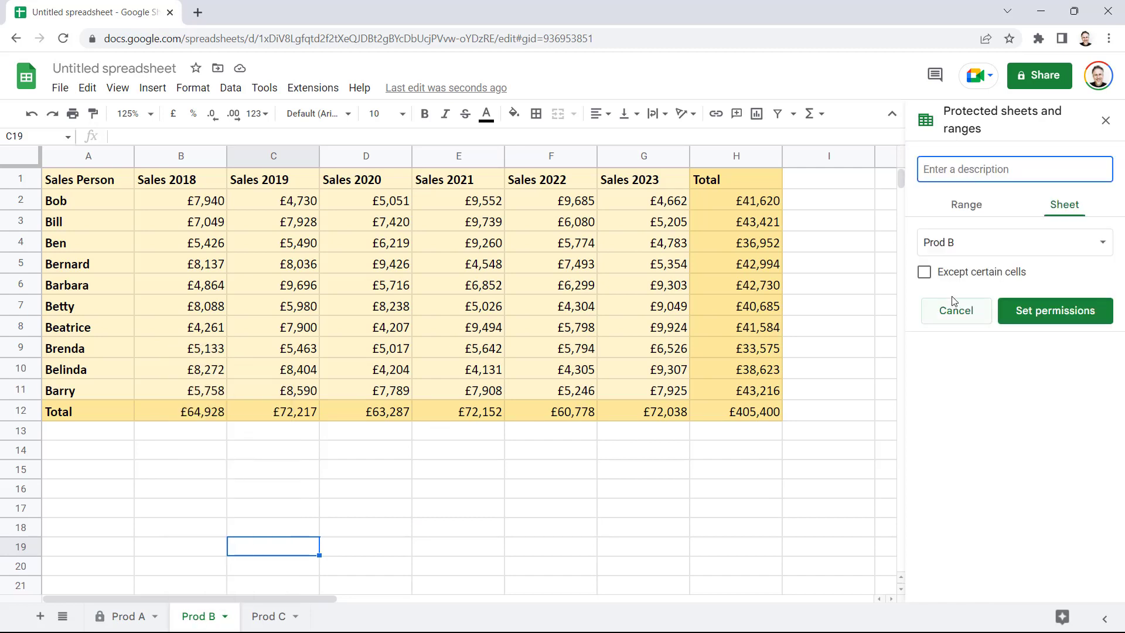
pyautogui.click(1013, 169)
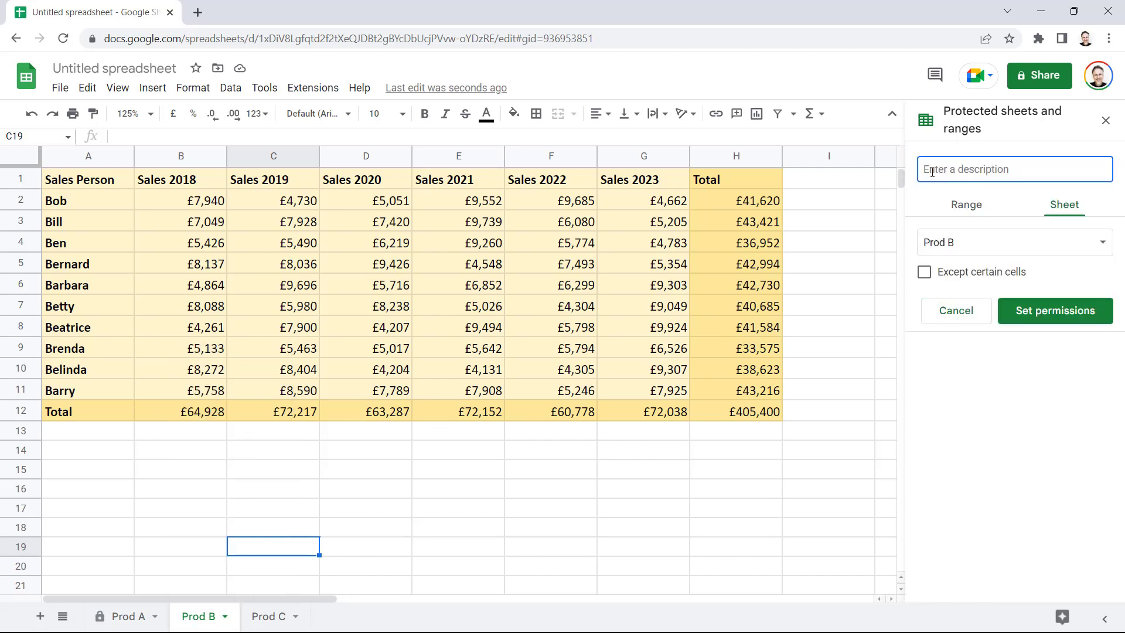
pyautogui.write('Product B Sheet')
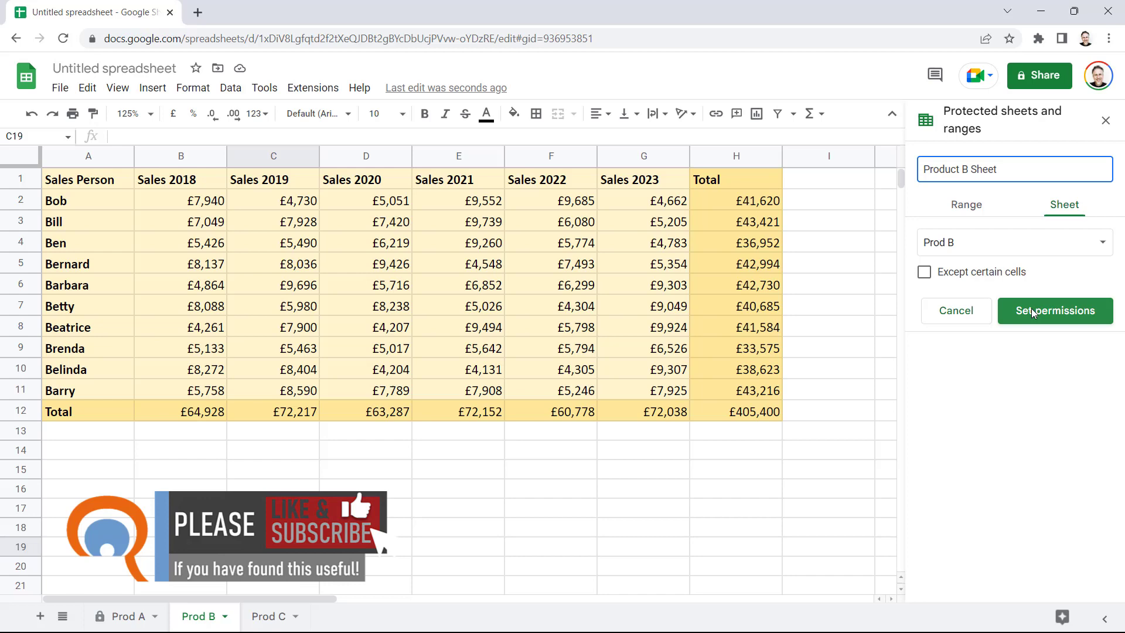
pyautogui.click(1054, 311)
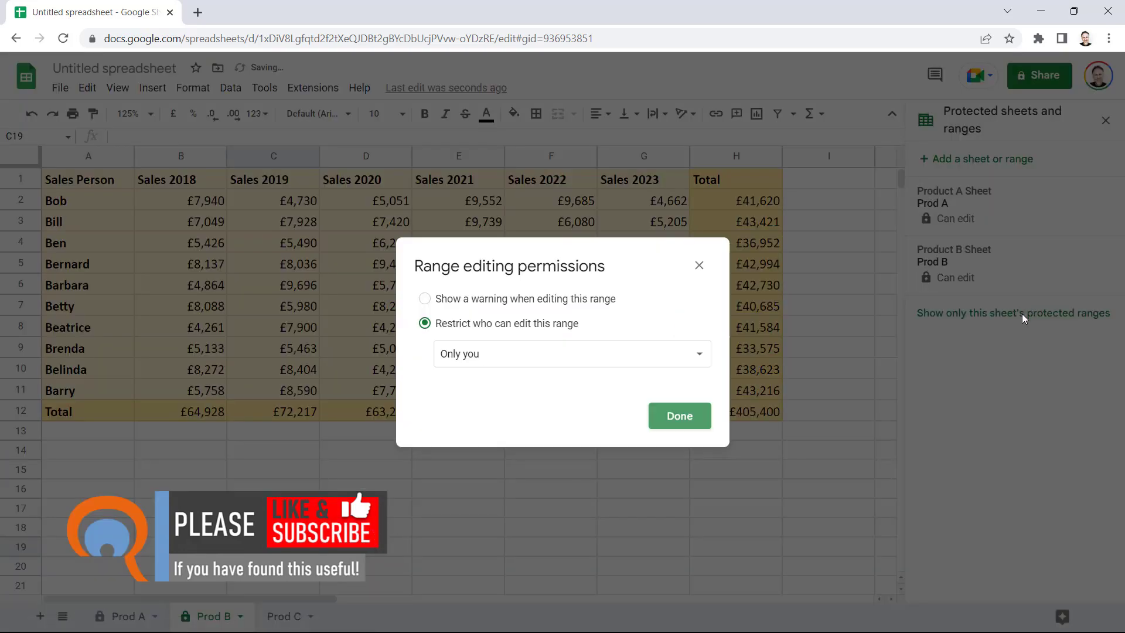
pyautogui.click(572, 354)
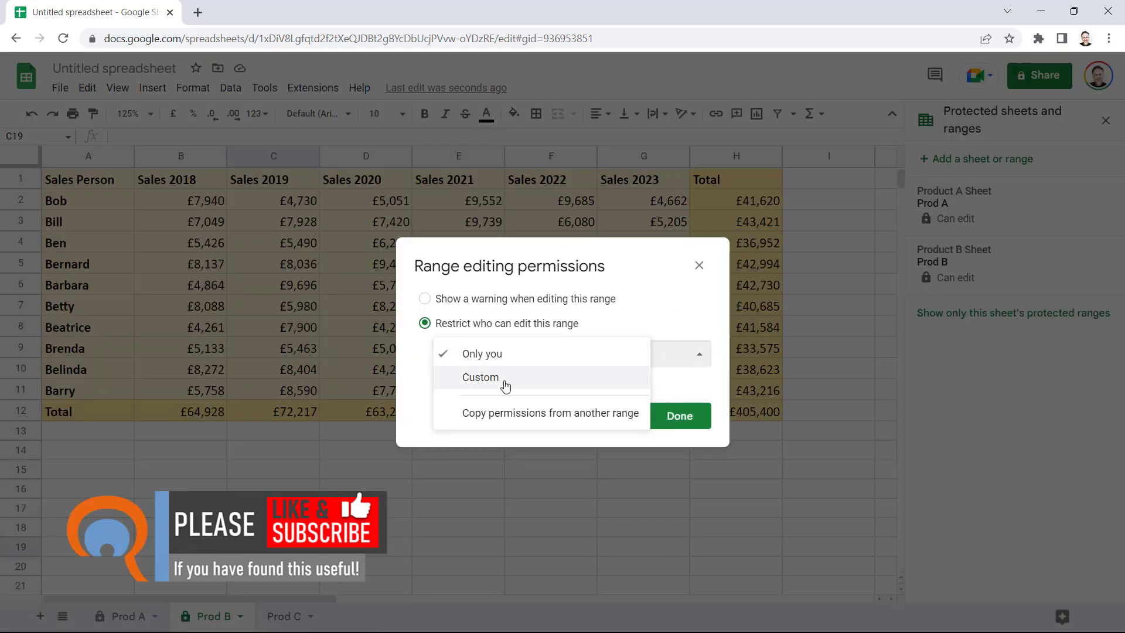
pyautogui.click(480, 378)
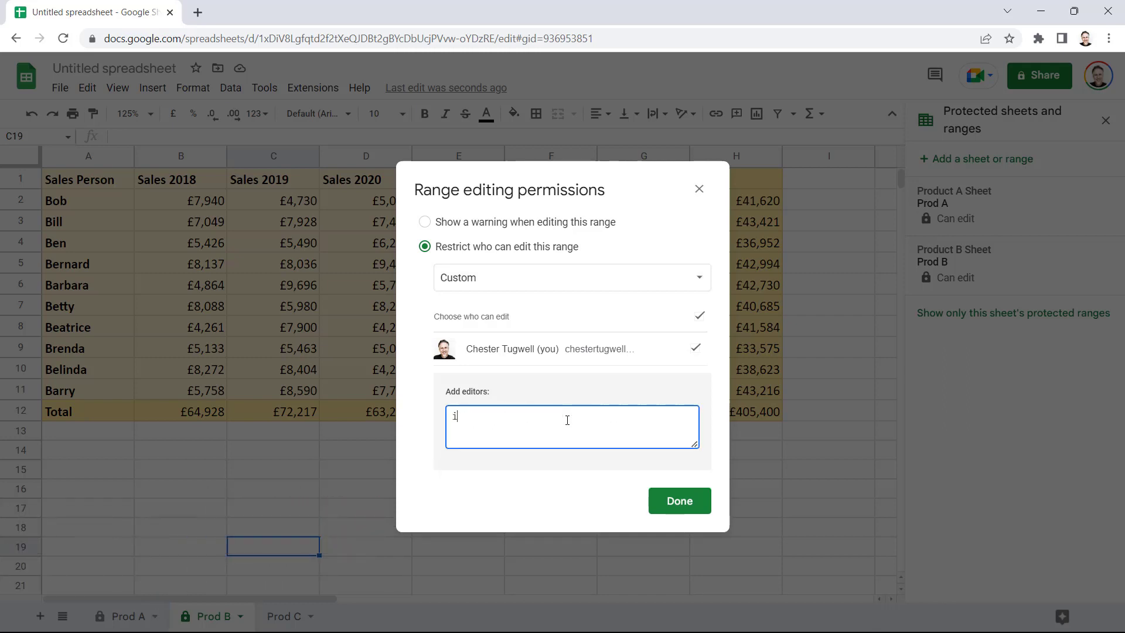
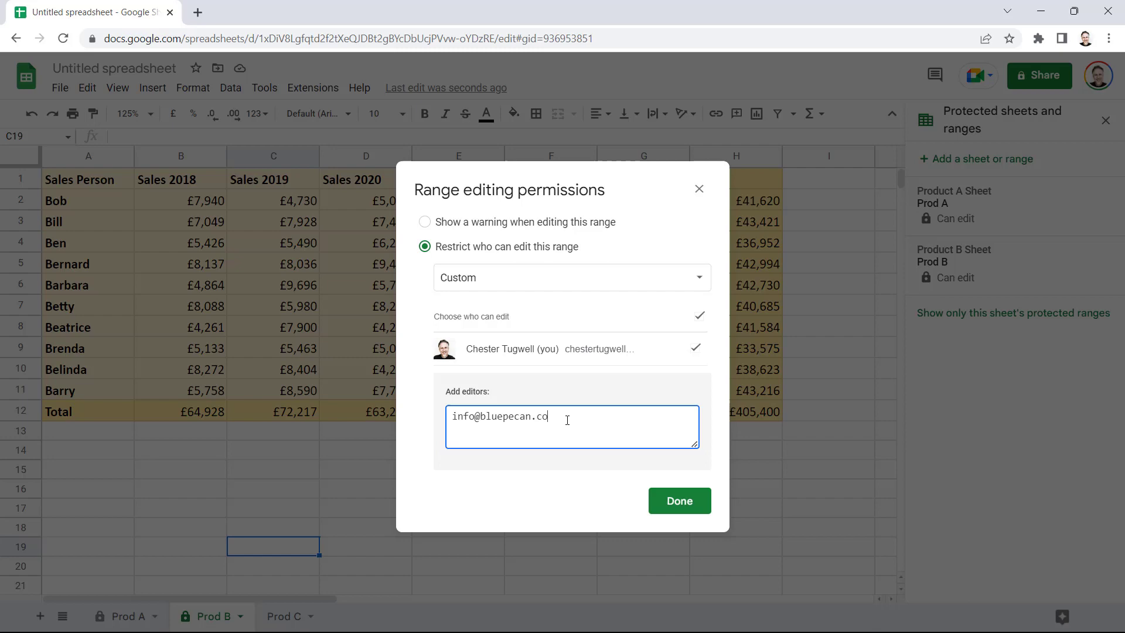
pyautogui.click(679, 500)
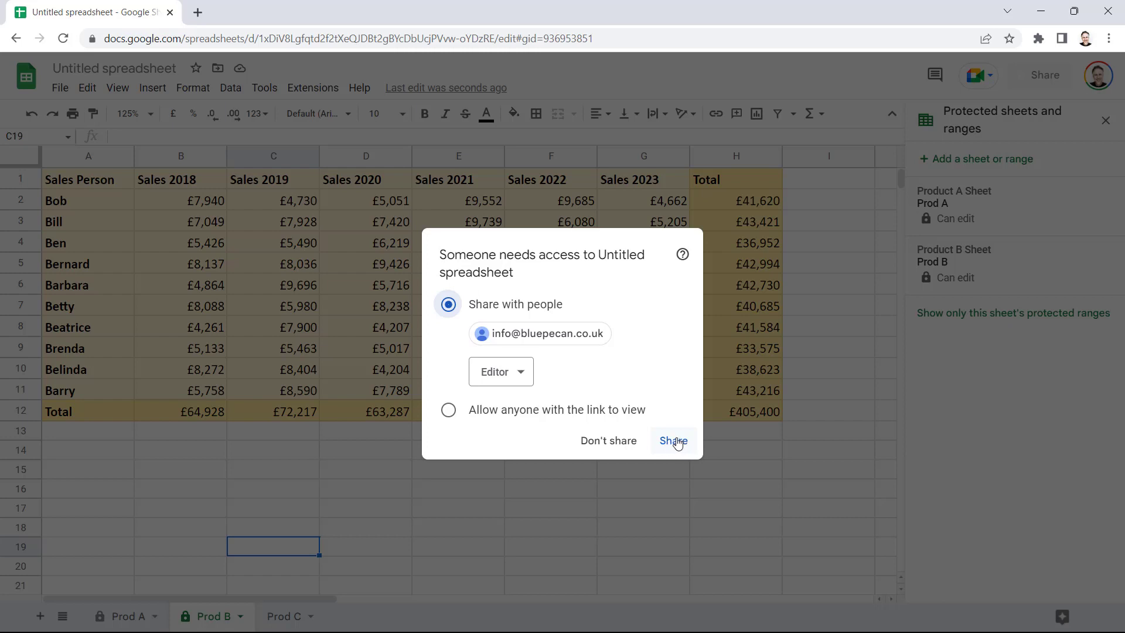
pyautogui.click(674, 439)
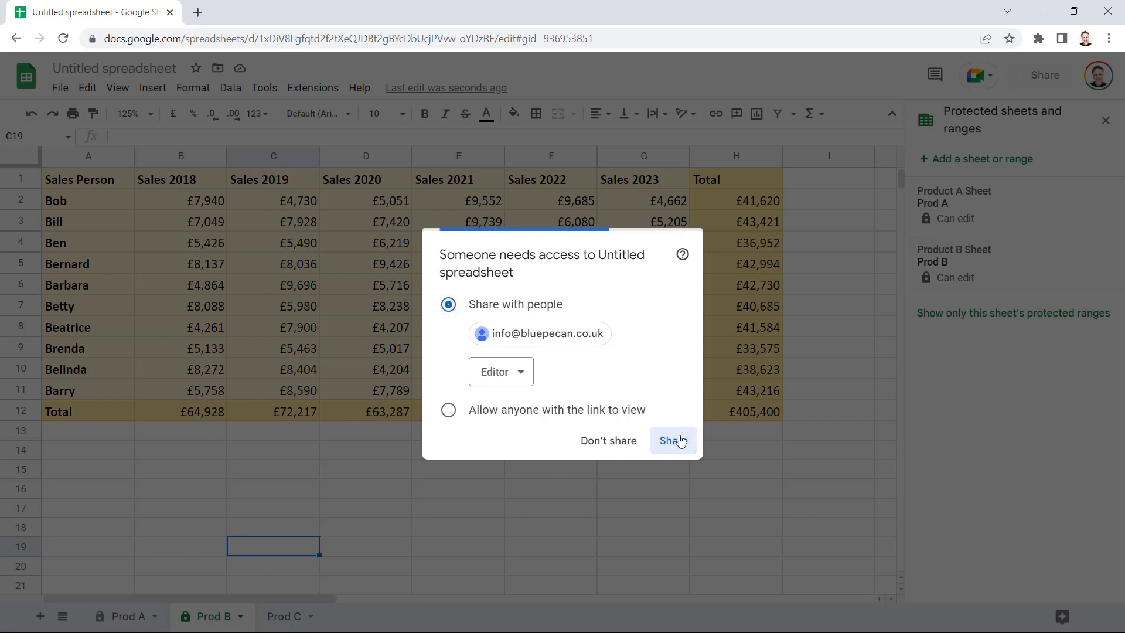
pyautogui.click(674, 440)
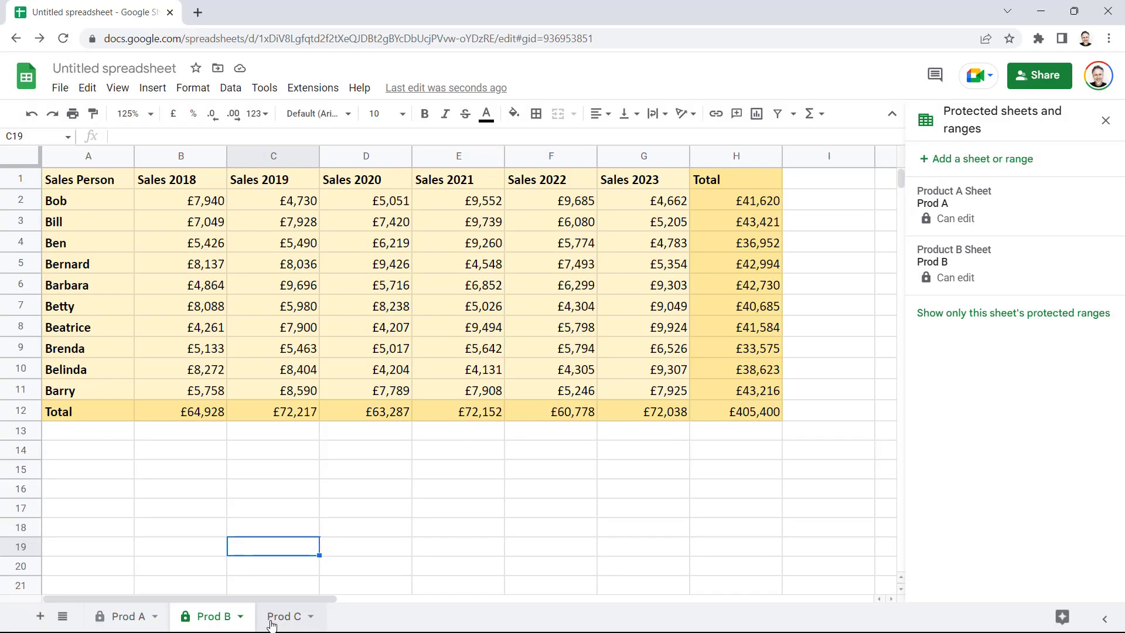
# - Start a whole-sheet protection on Prod C described as 'Product C Sheet'
pyautogui.click(286, 617)
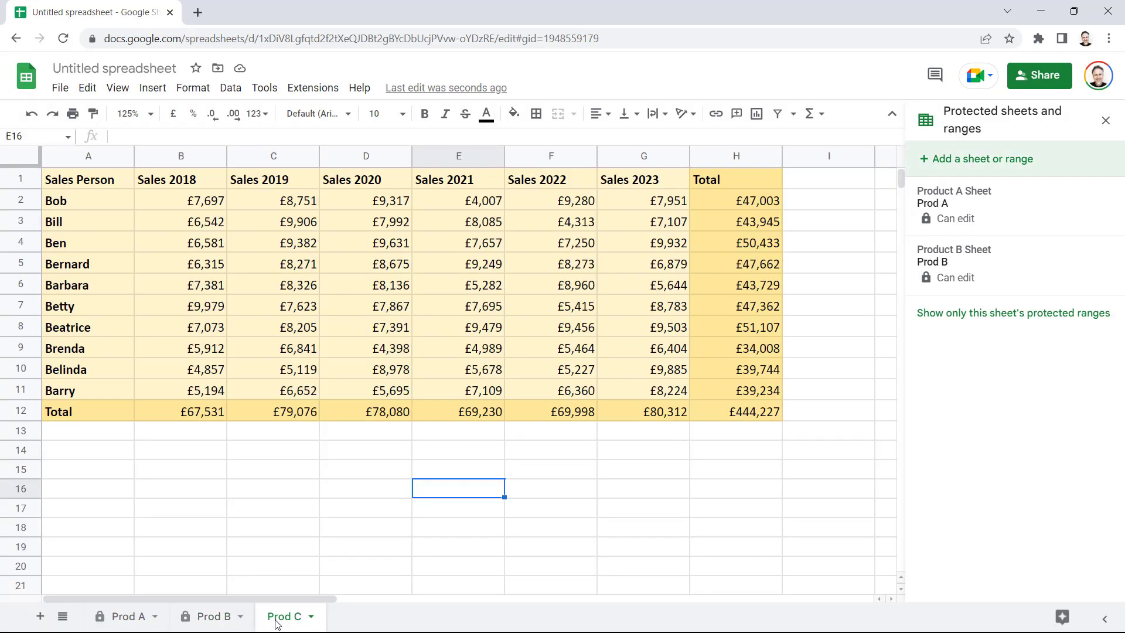
pyautogui.rightClick(291, 616)
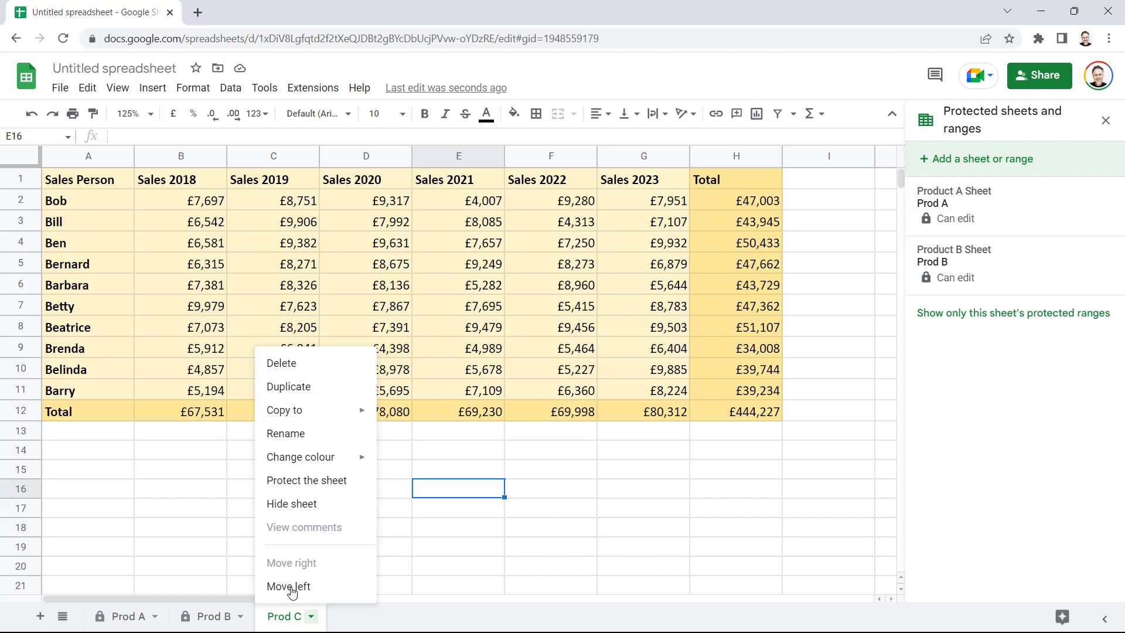
pyautogui.click(306, 480)
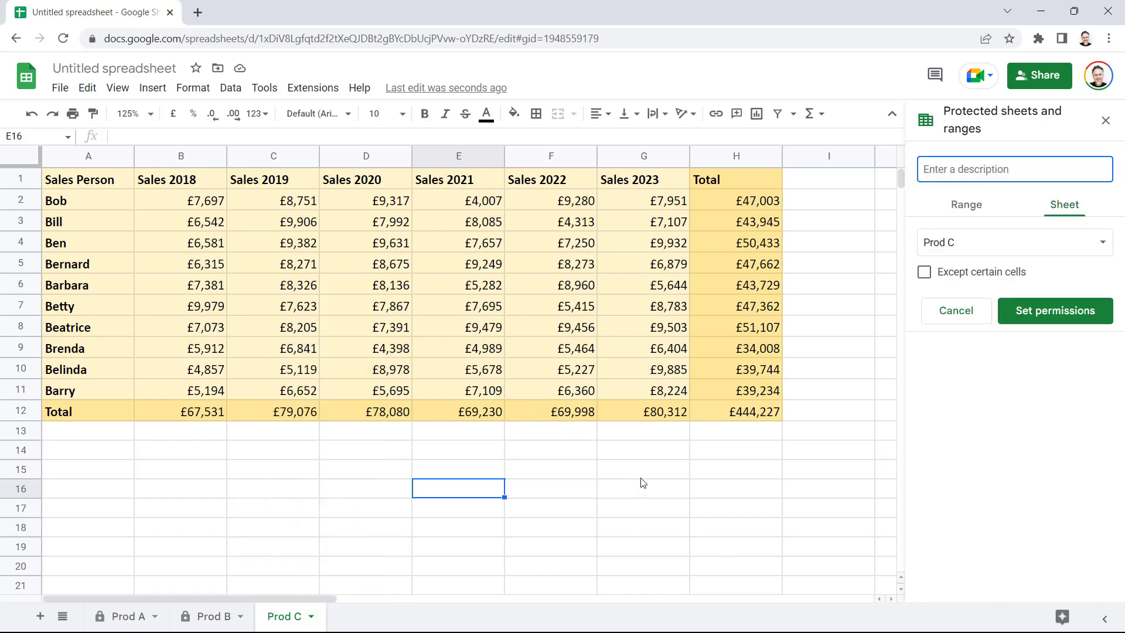
pyautogui.write('Product C Sheet')
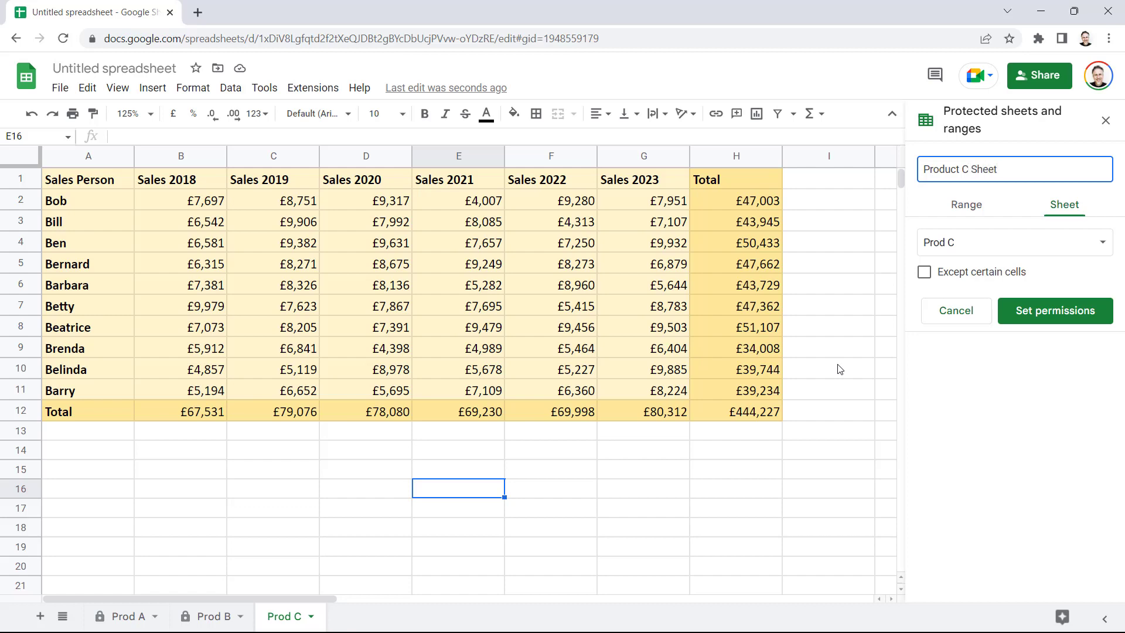
pyautogui.moveTo(923, 291)
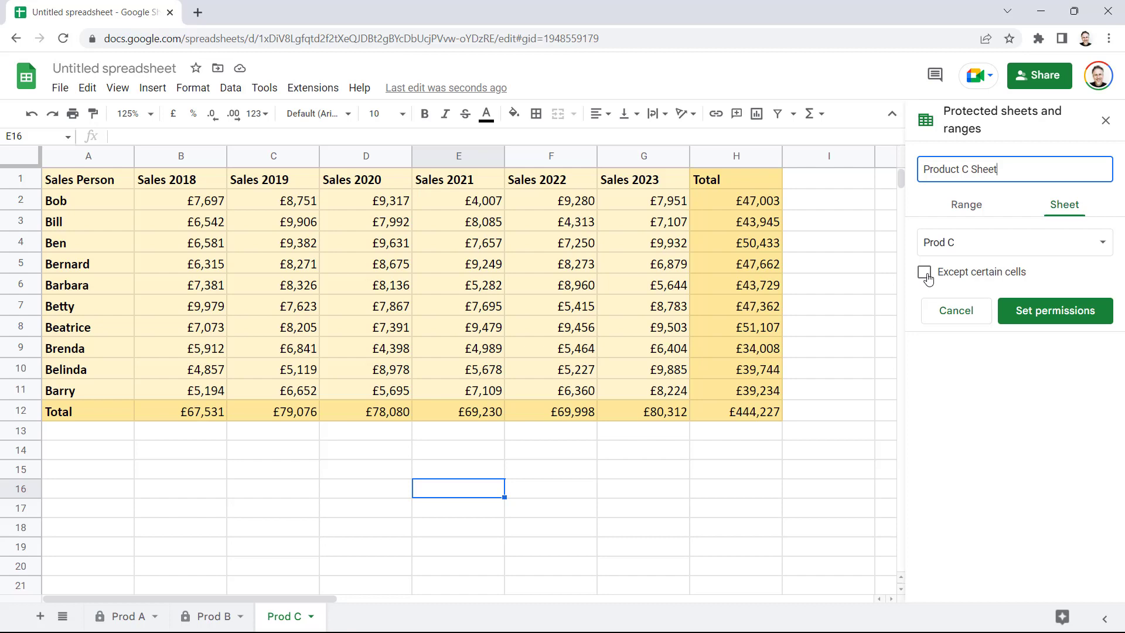
# - Except the sales figures B2:G11 from the Prod C sheet protection
pyautogui.click(923, 272)
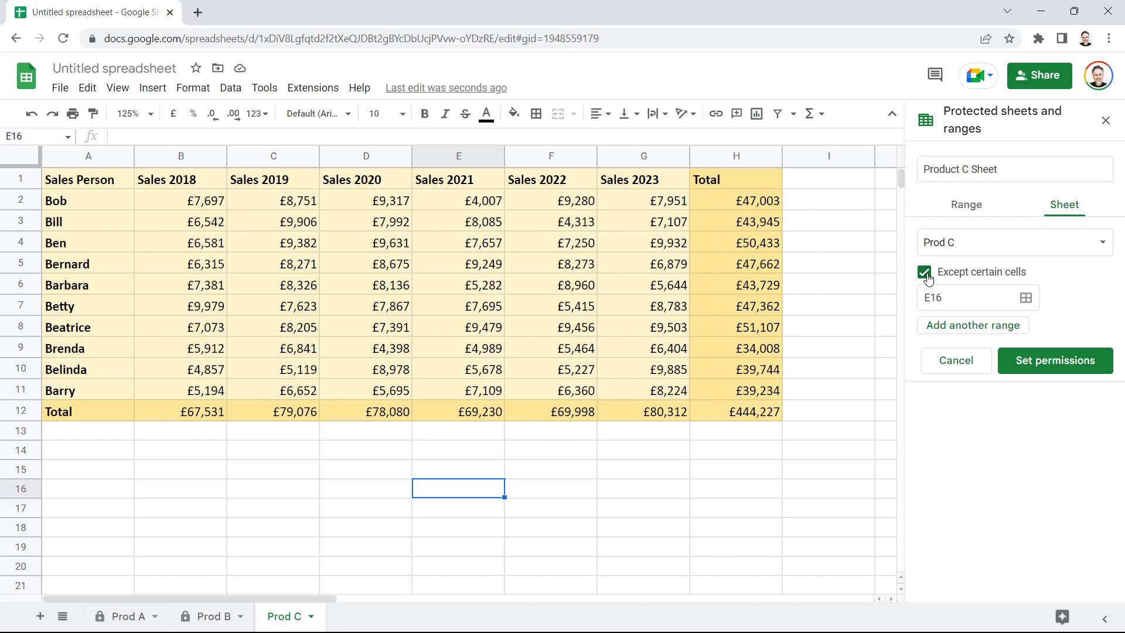
pyautogui.moveTo(1026, 298)
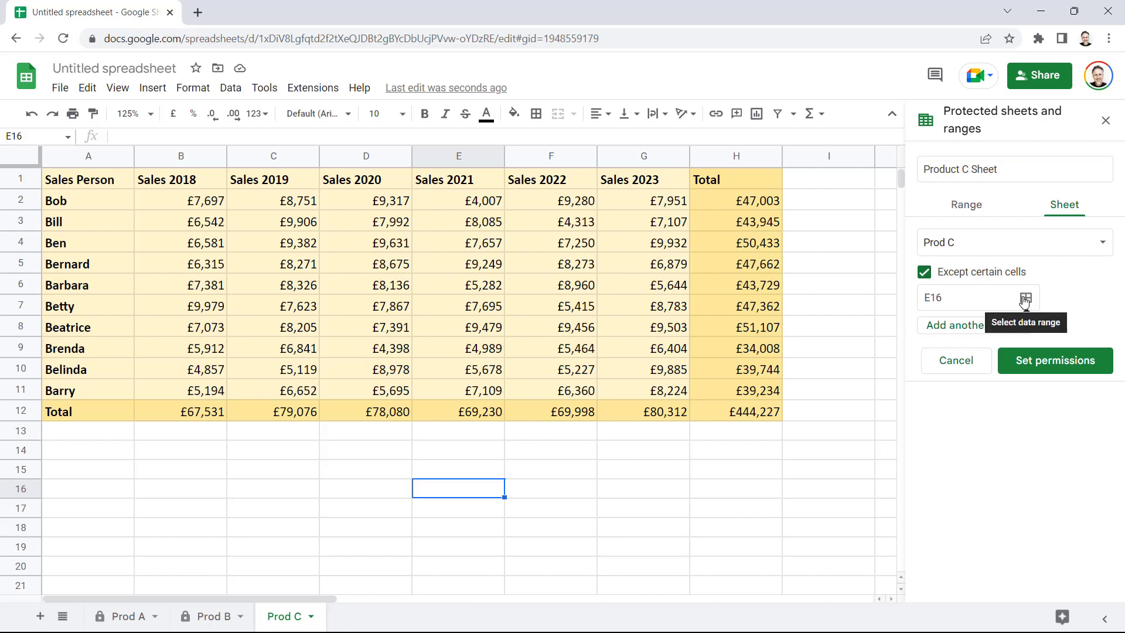
pyautogui.moveTo(1014, 304)
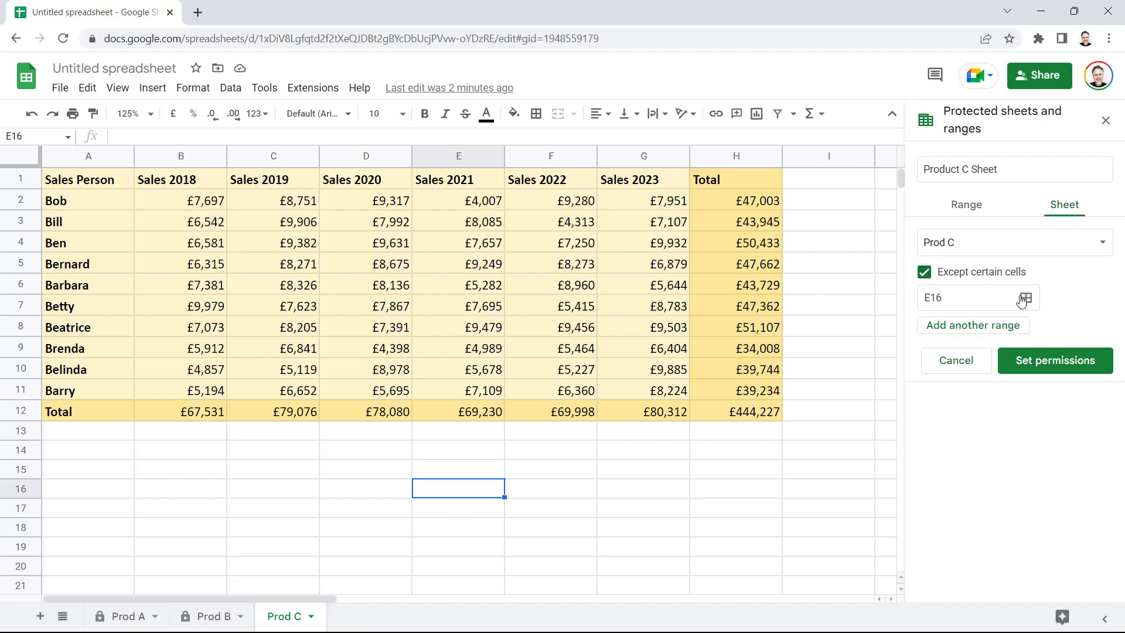
pyautogui.click(968, 297)
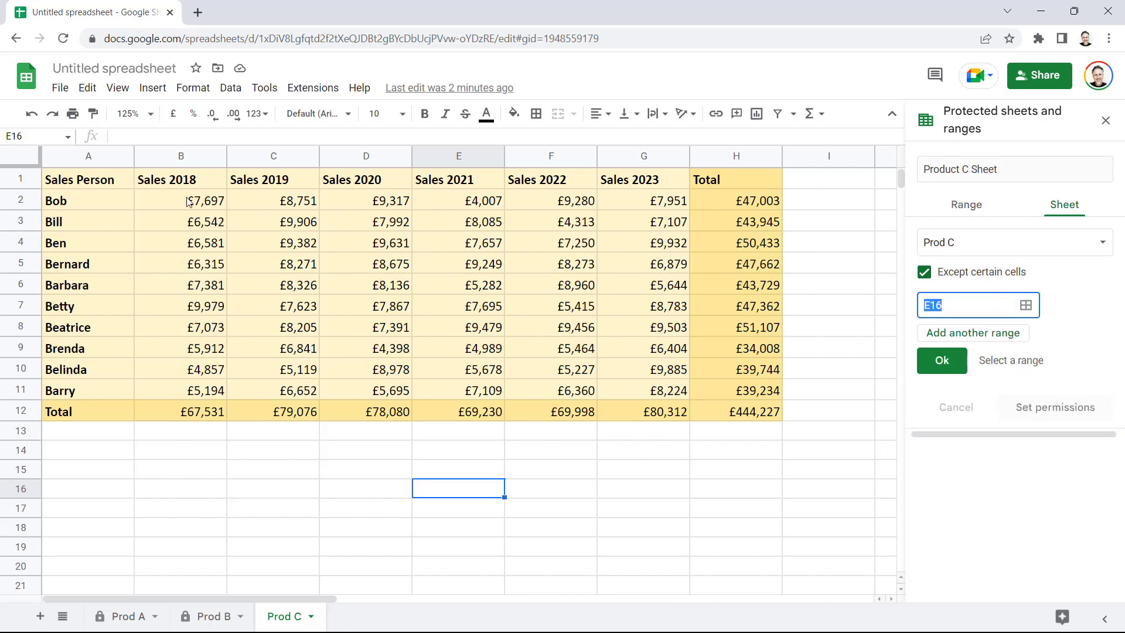
pyautogui.moveTo(180, 200); pyautogui.dragTo(643, 222)
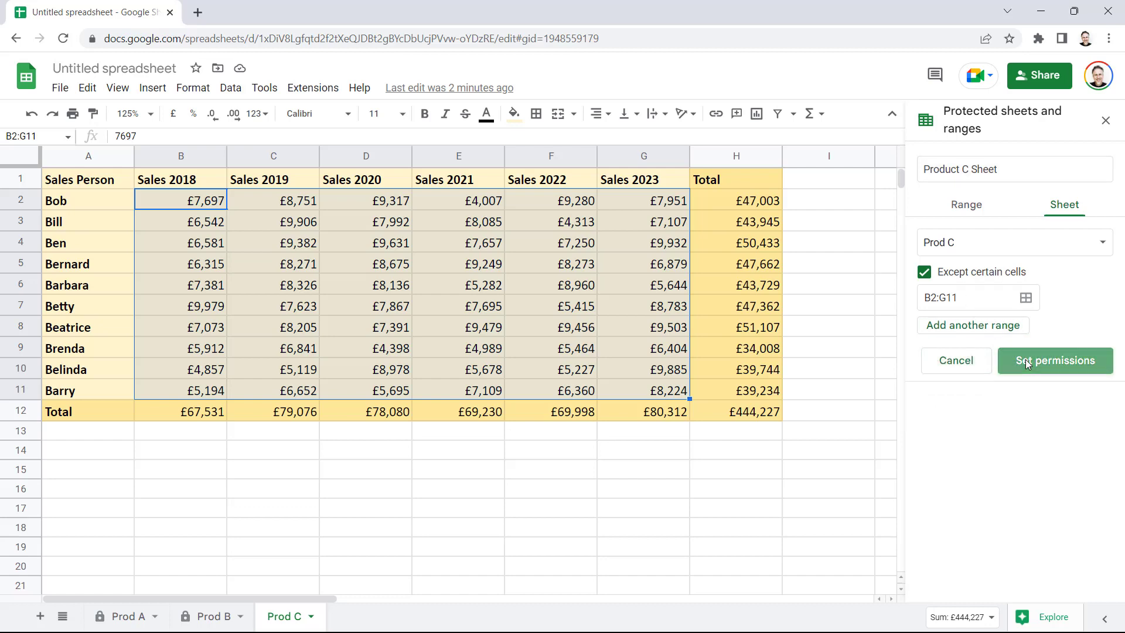
# - Restrict editing of Prod C (except B2:G11) to only the owner and save it
pyautogui.click(1055, 361)
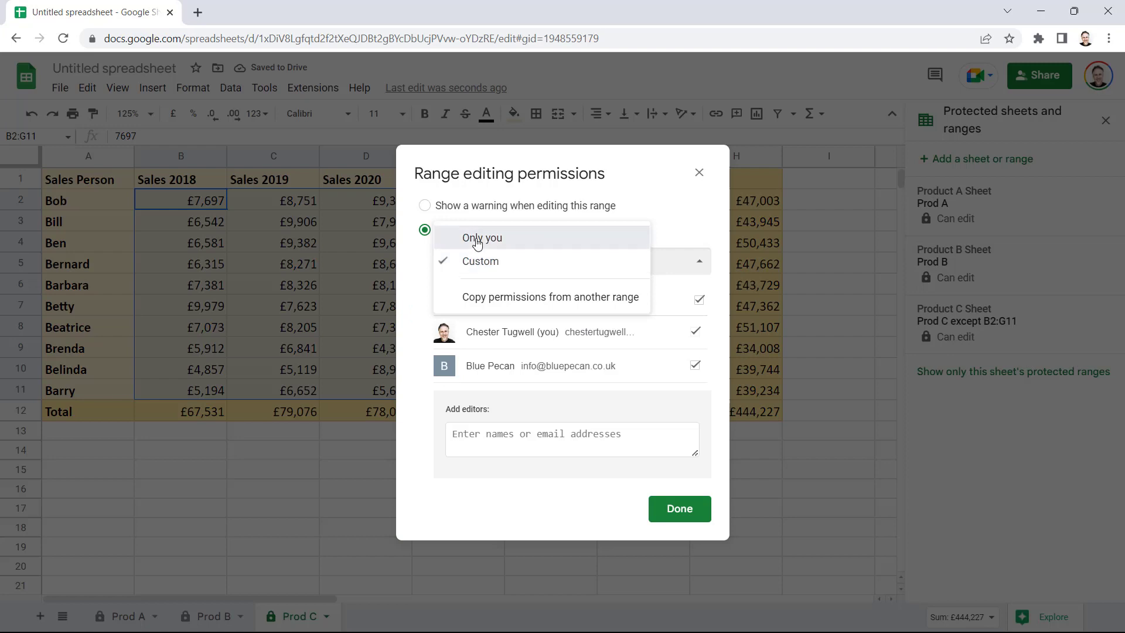
pyautogui.click(482, 238)
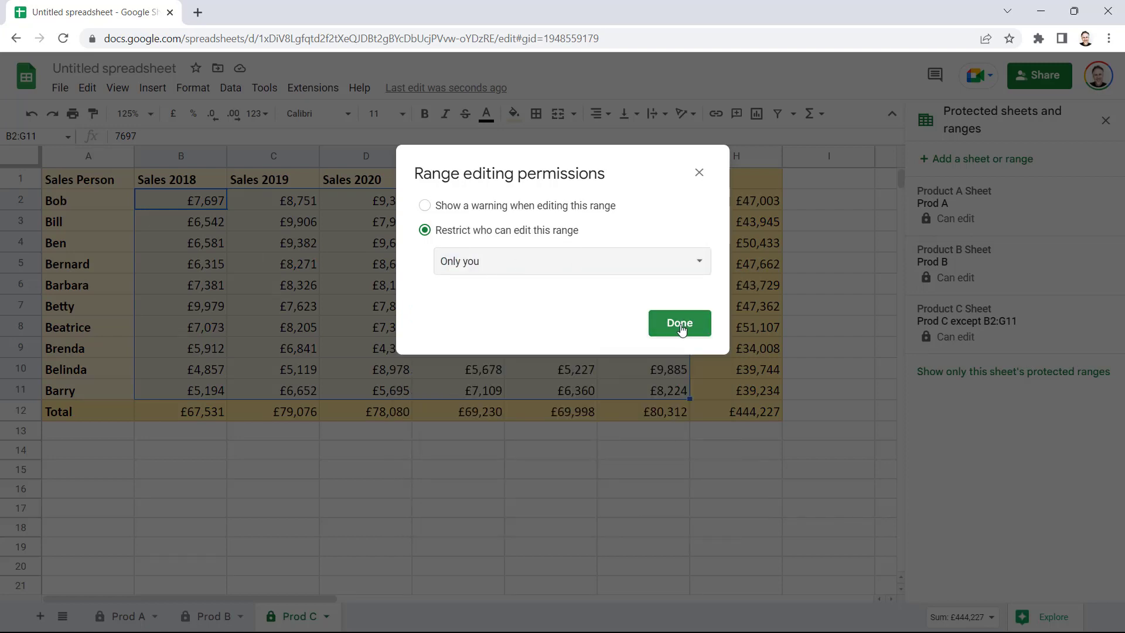
pyautogui.click(680, 323)
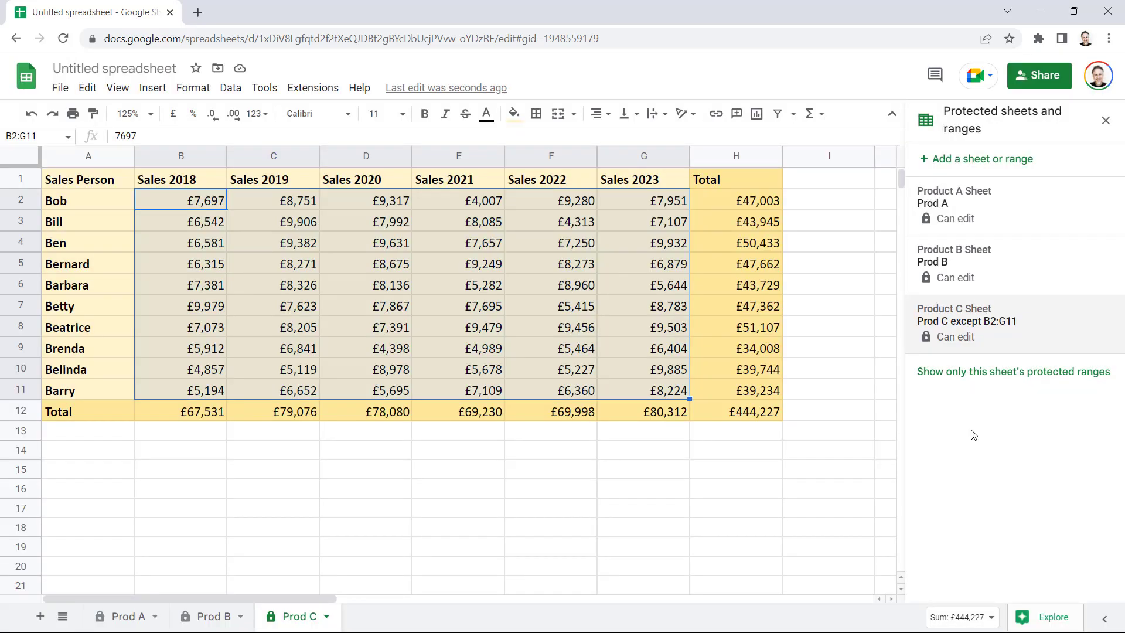
# - Delete the 'Product A Sheet' protection, leaving only Prod B and Prod C protected
pyautogui.click(124, 616)
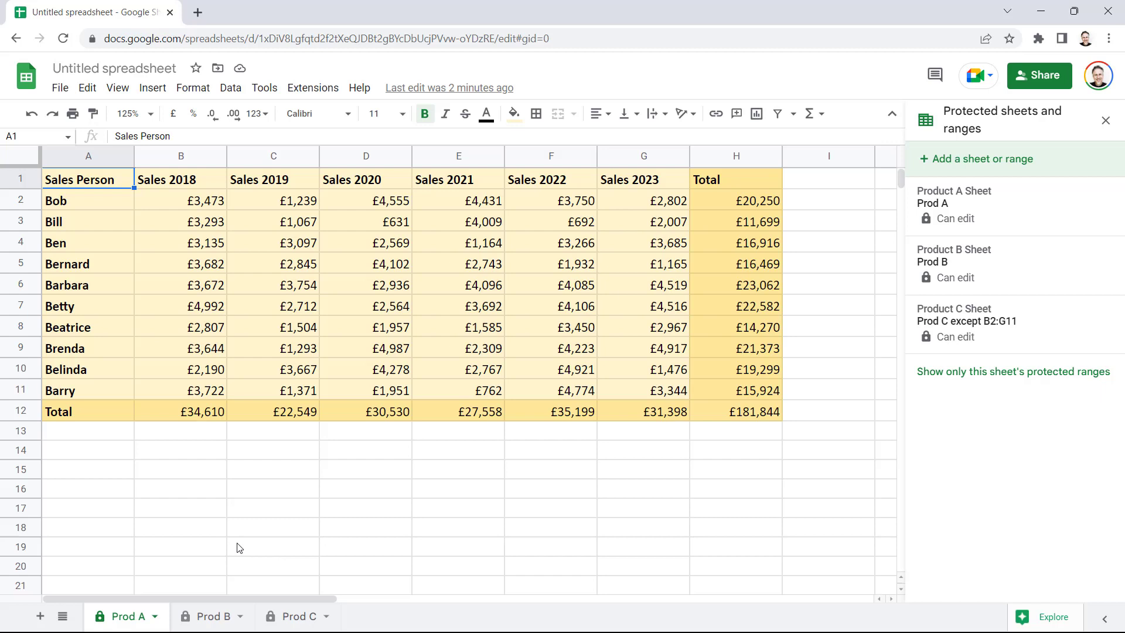
pyautogui.moveTo(994, 300)
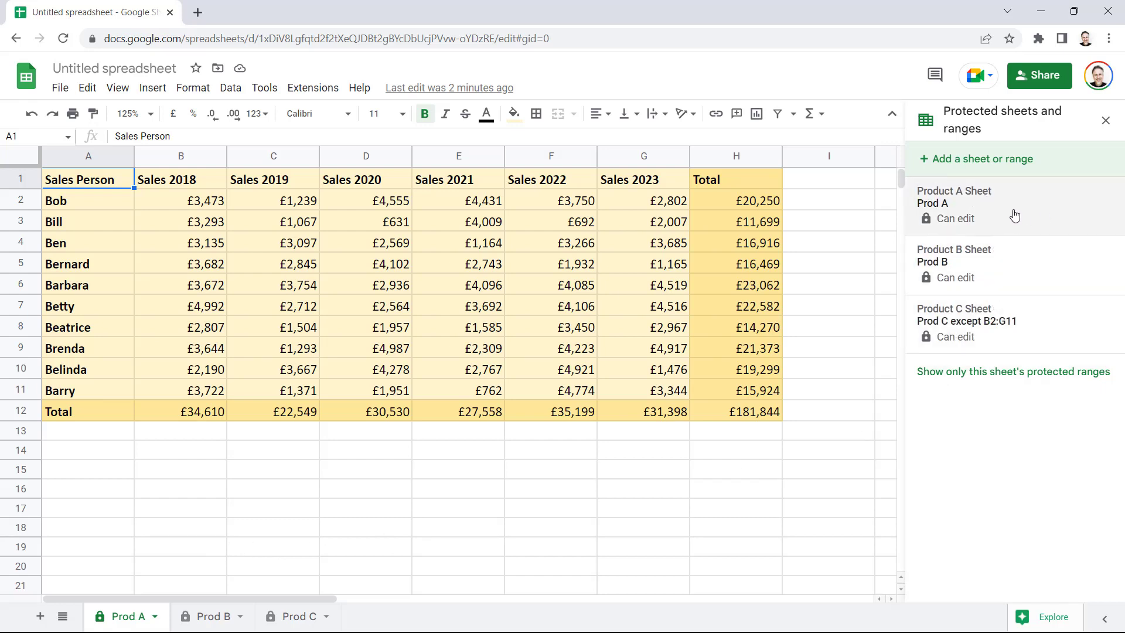
pyautogui.click(954, 199)
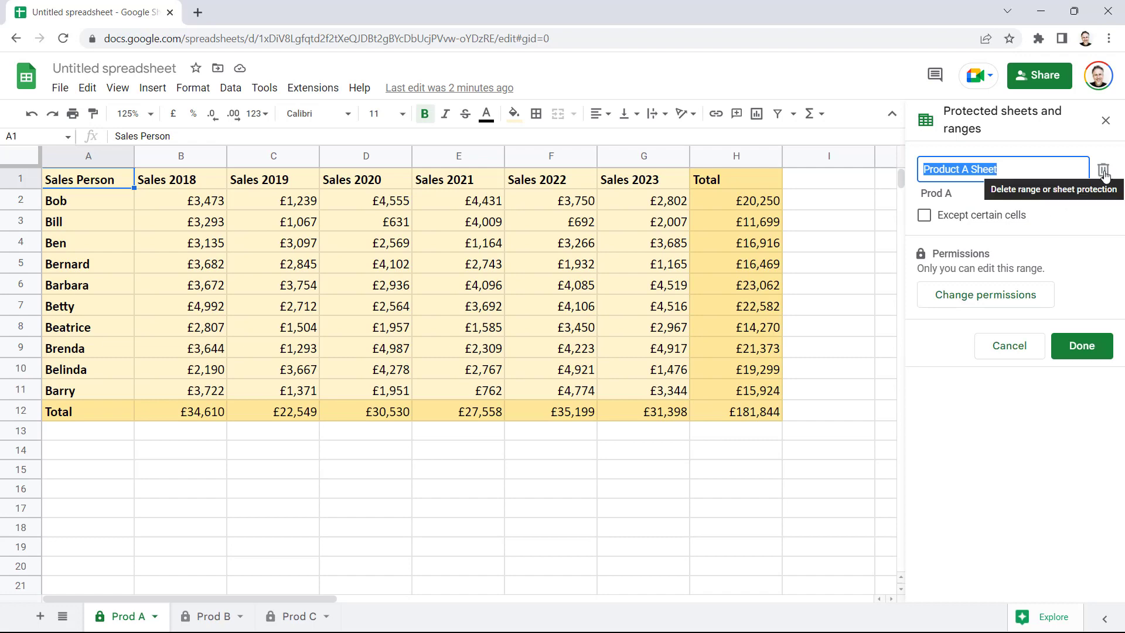
pyautogui.click(1104, 169)
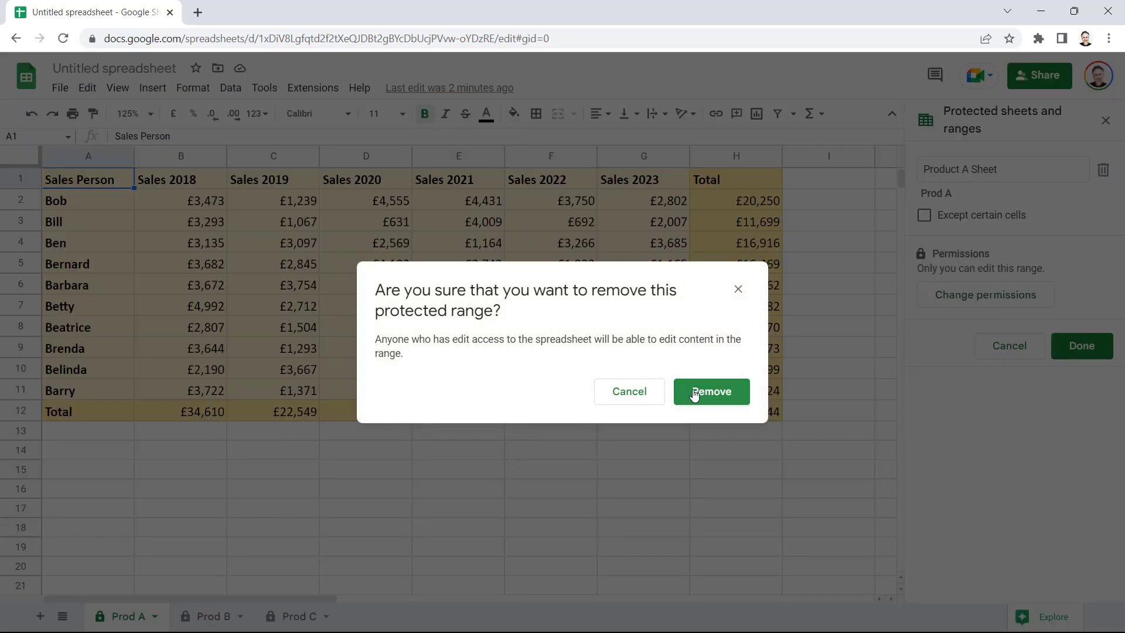
pyautogui.click(711, 391)
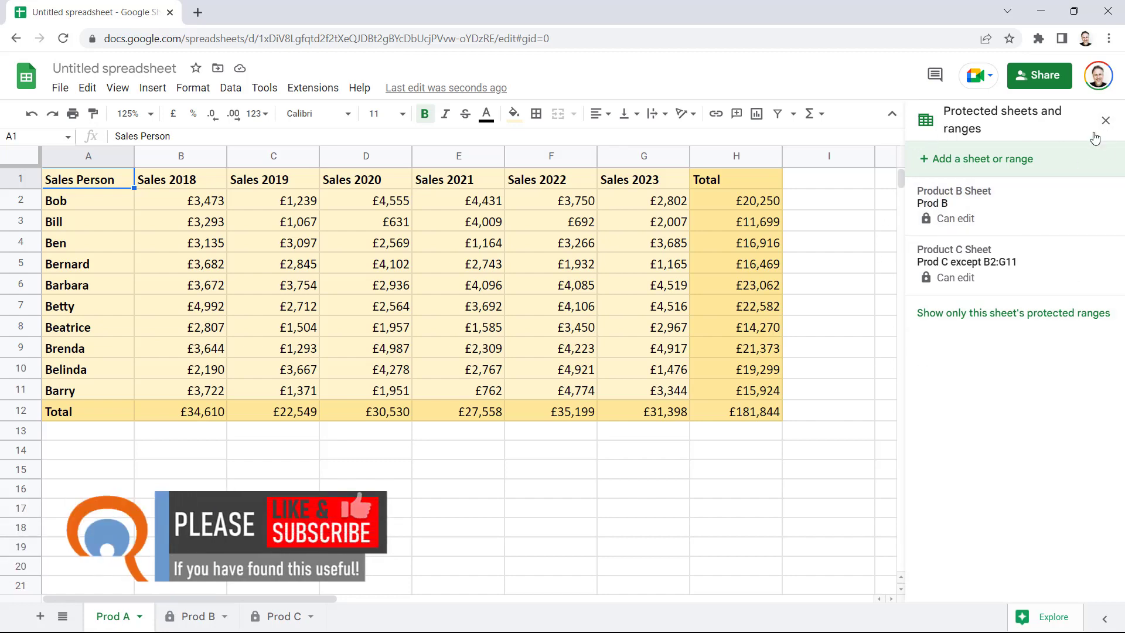
pyautogui.click(1106, 121)
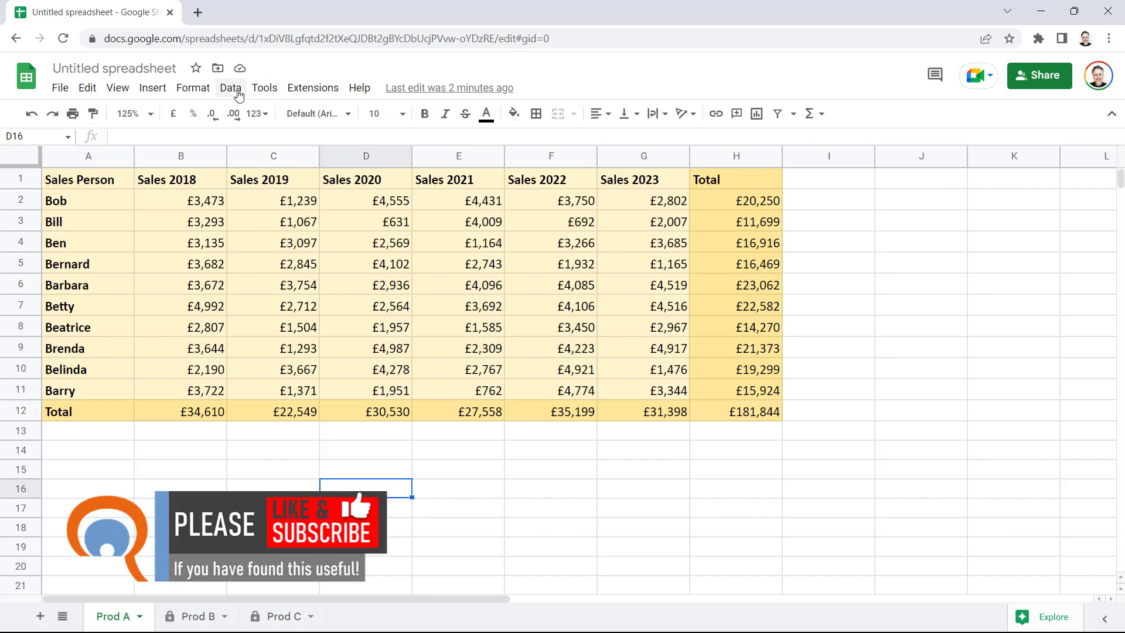
pyautogui.click(229, 88)
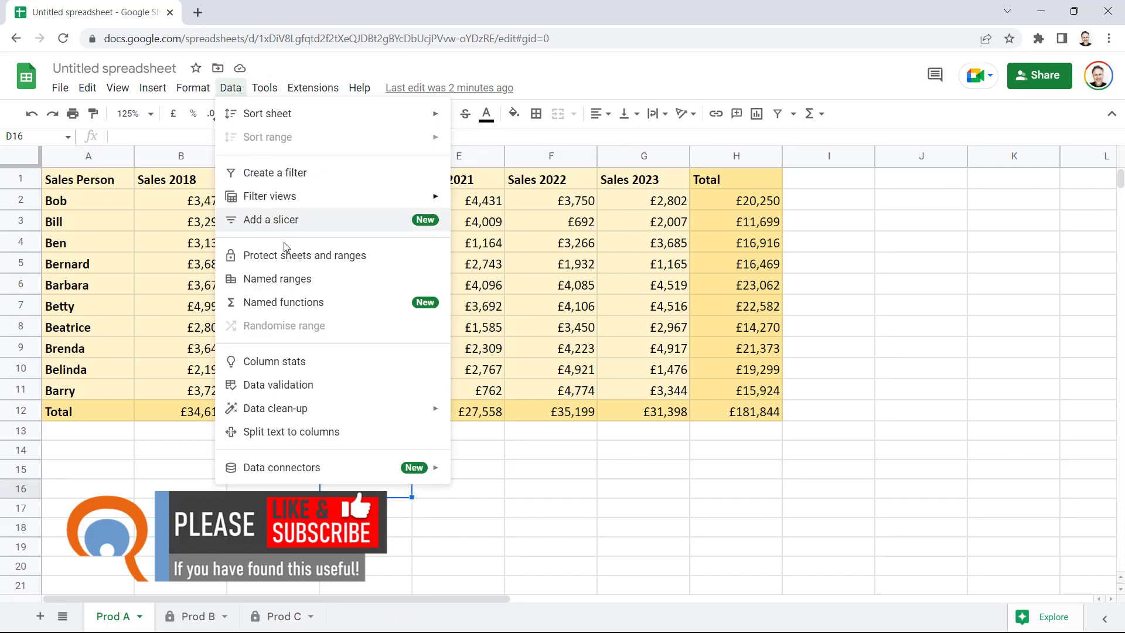
pyautogui.click(304, 256)
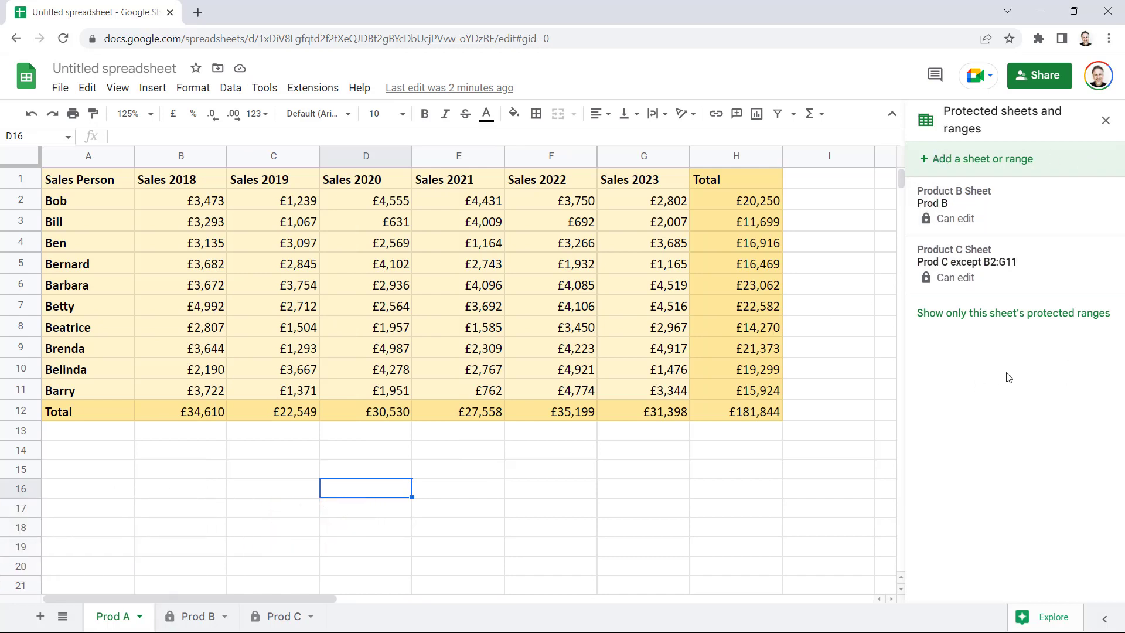
pyautogui.moveTo(1003, 352)
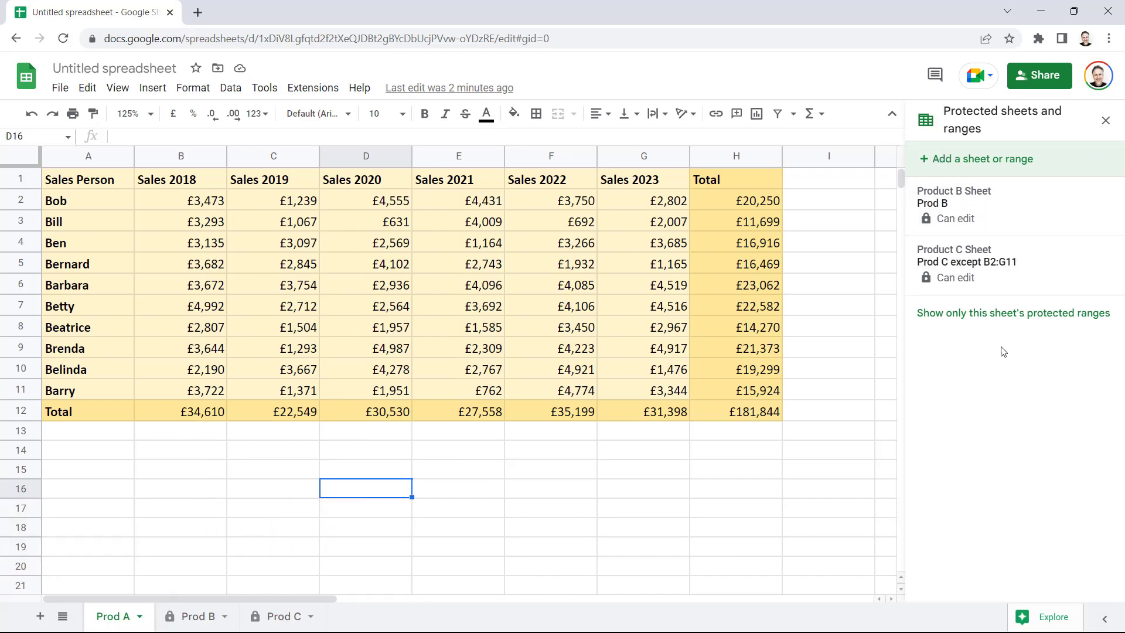
pyautogui.moveTo(977, 221)
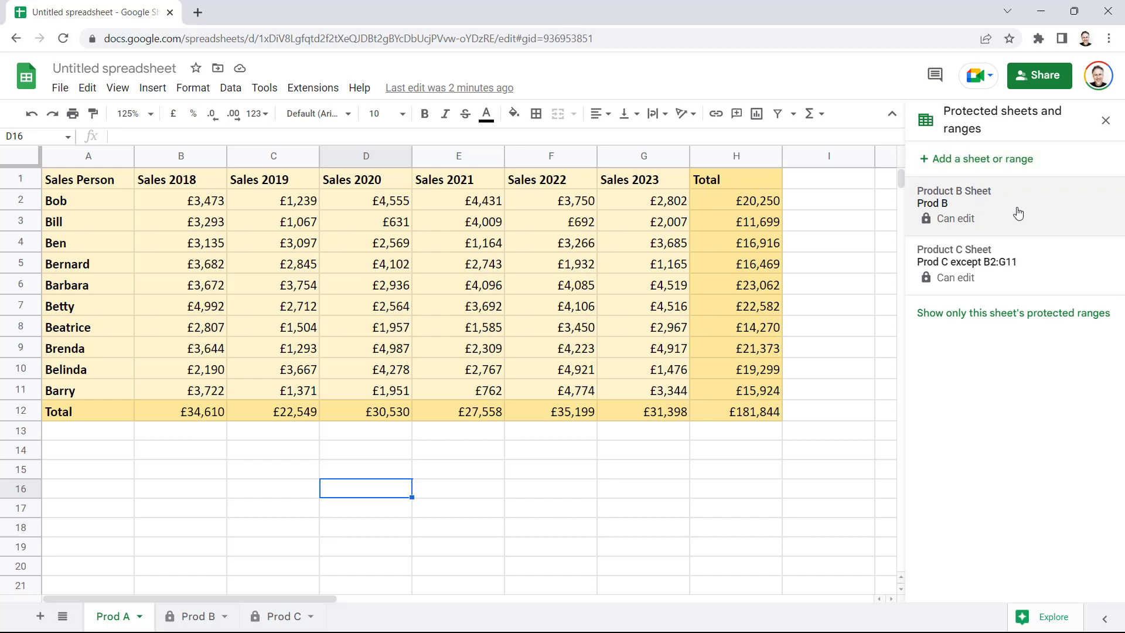
# - Delete the 'Product B Sheet' protection, leaving only Prod C protected
pyautogui.click(954, 199)
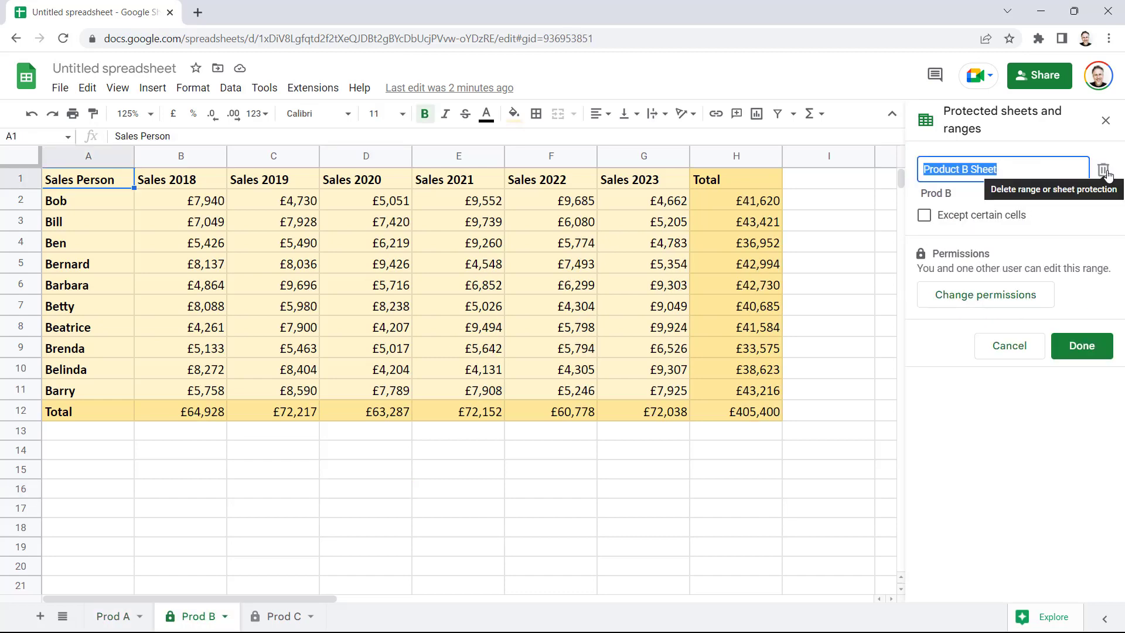
pyautogui.click(1105, 170)
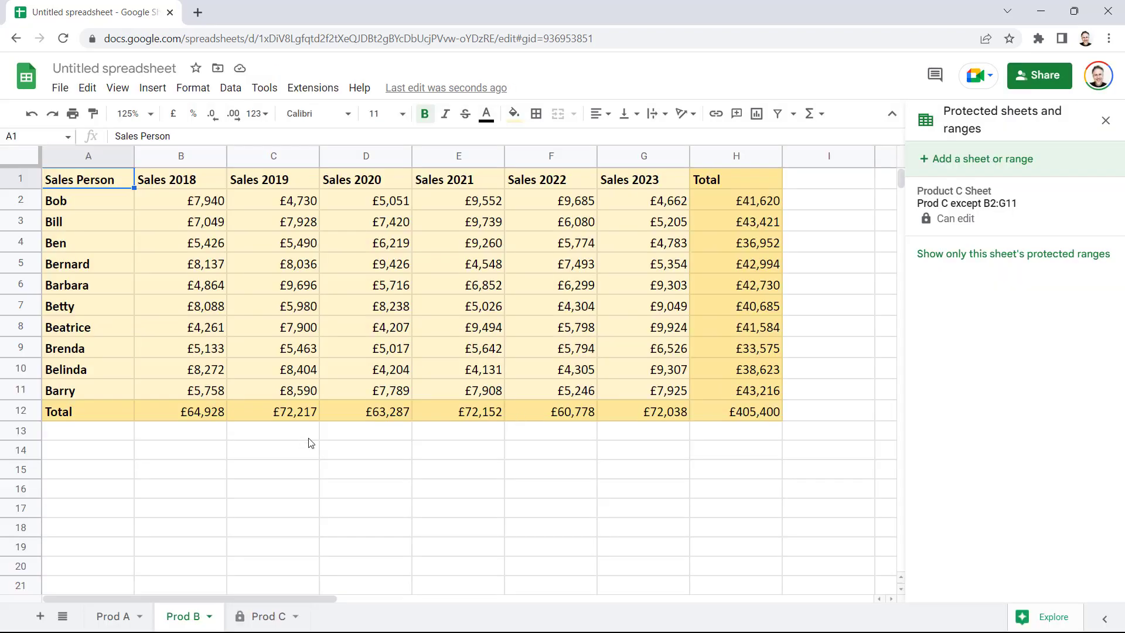
pyautogui.moveTo(623, 337)
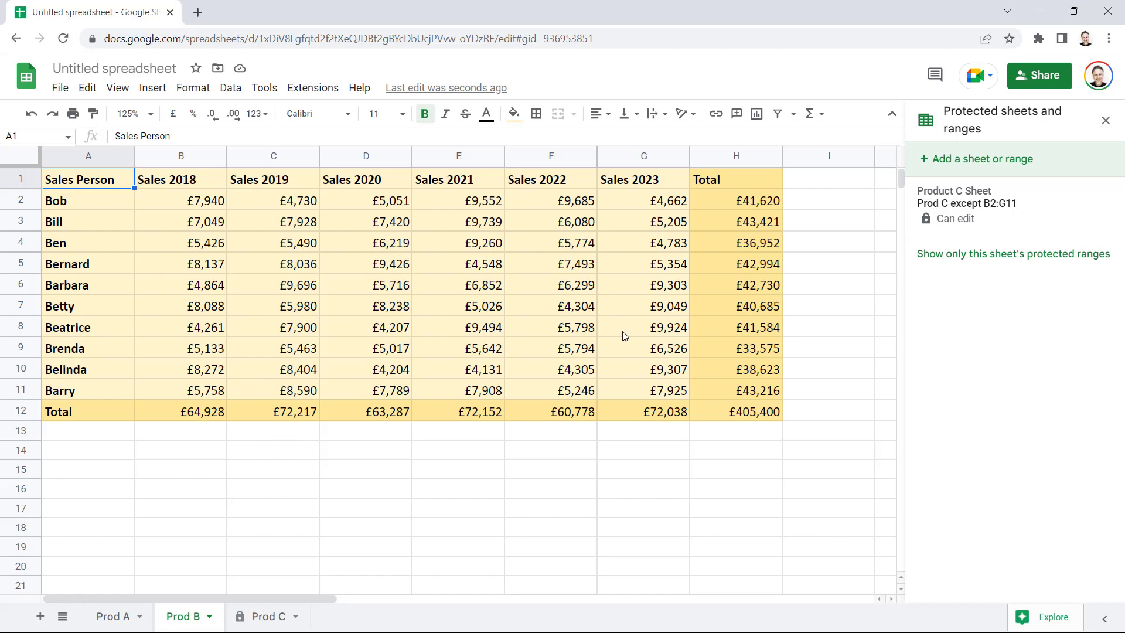
pyautogui.moveTo(413, 246)
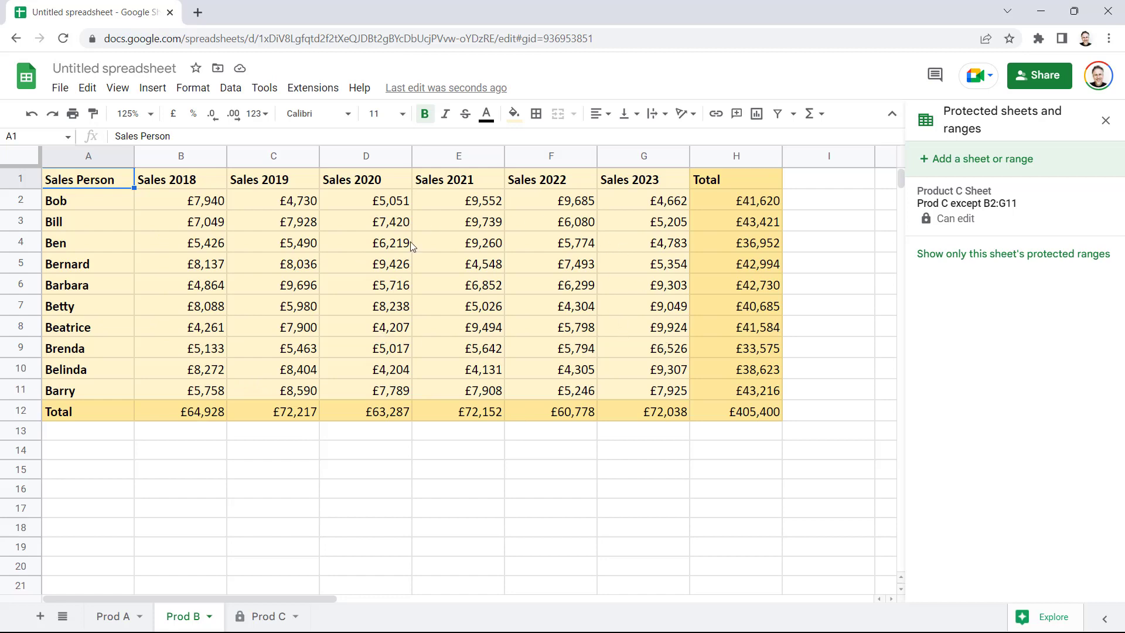
# - Start a range protection on Prod A's H2:H12 described as 'Totals For Prod A'
pyautogui.click(115, 616)
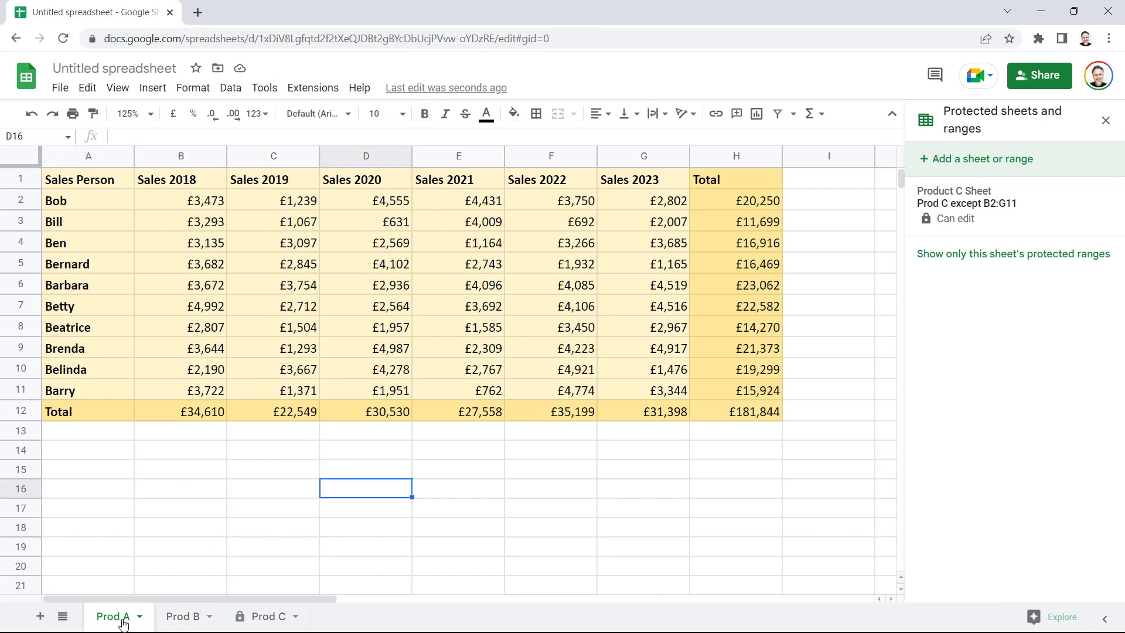
pyautogui.moveTo(748, 226)
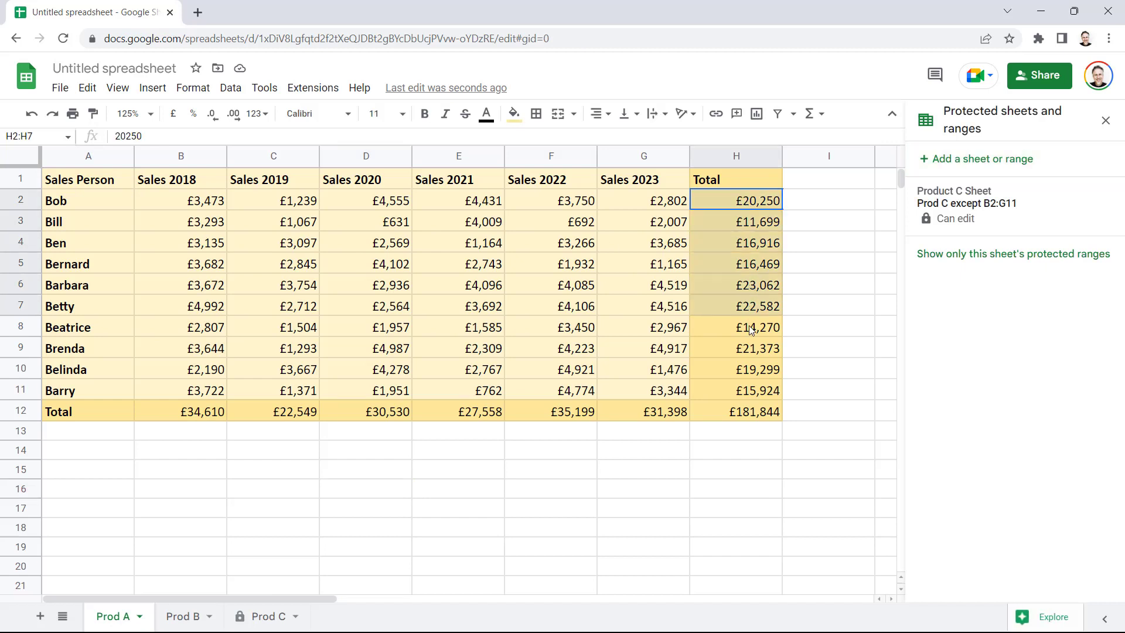
pyautogui.moveTo(735, 200); pyautogui.dragTo(736, 411)
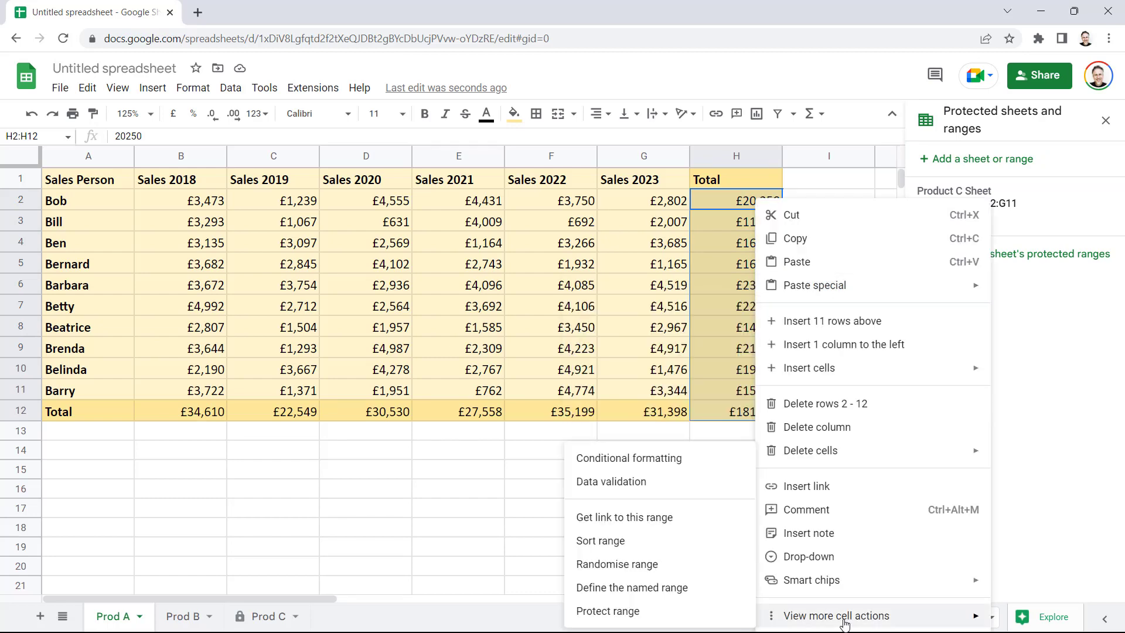
pyautogui.moveTo(897, 621)
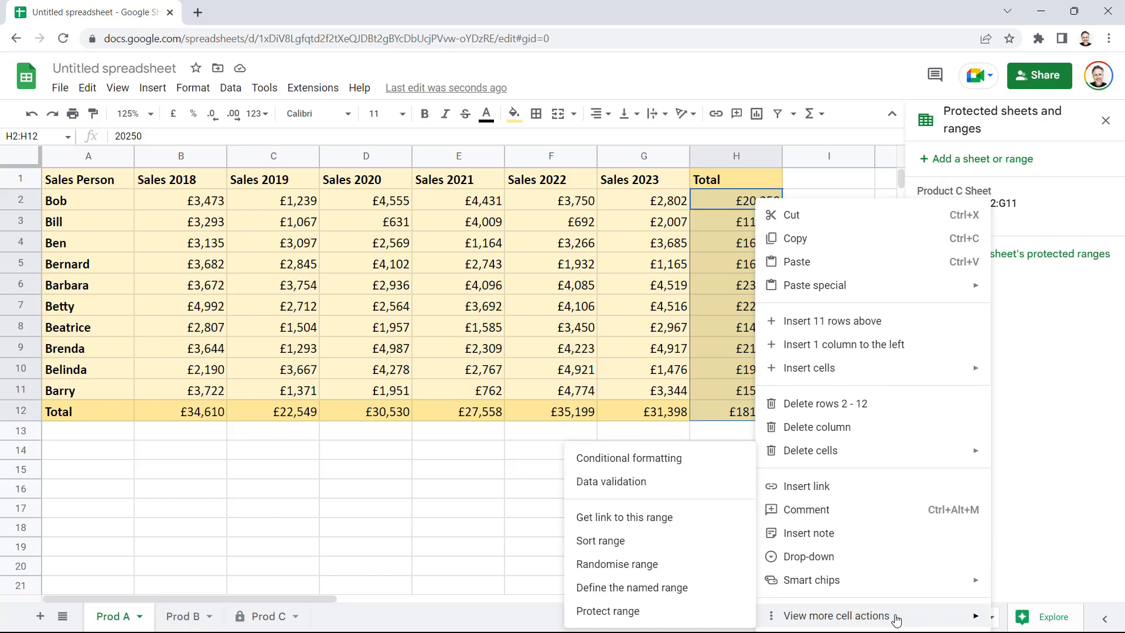
pyautogui.click(606, 610)
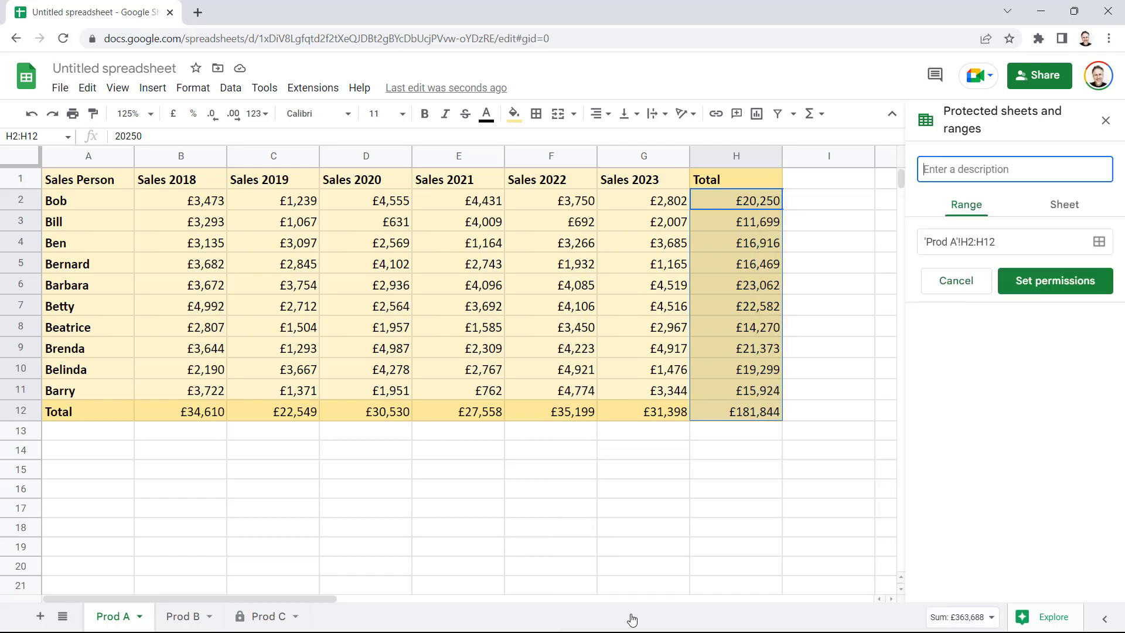
pyautogui.write('Totals For')
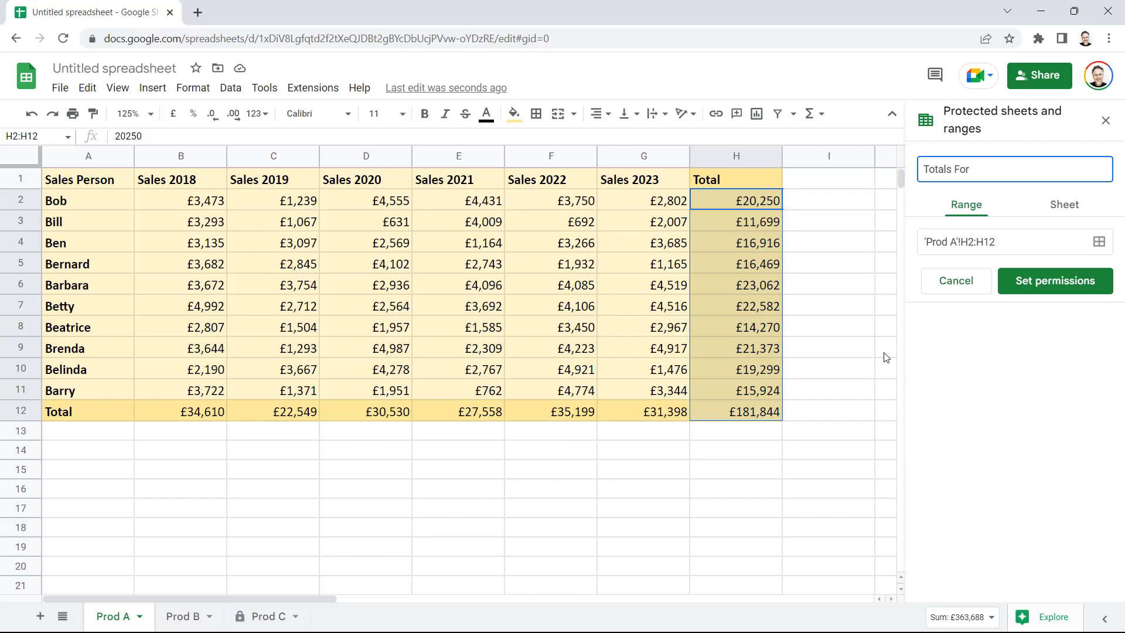
pyautogui.write('Prod A')
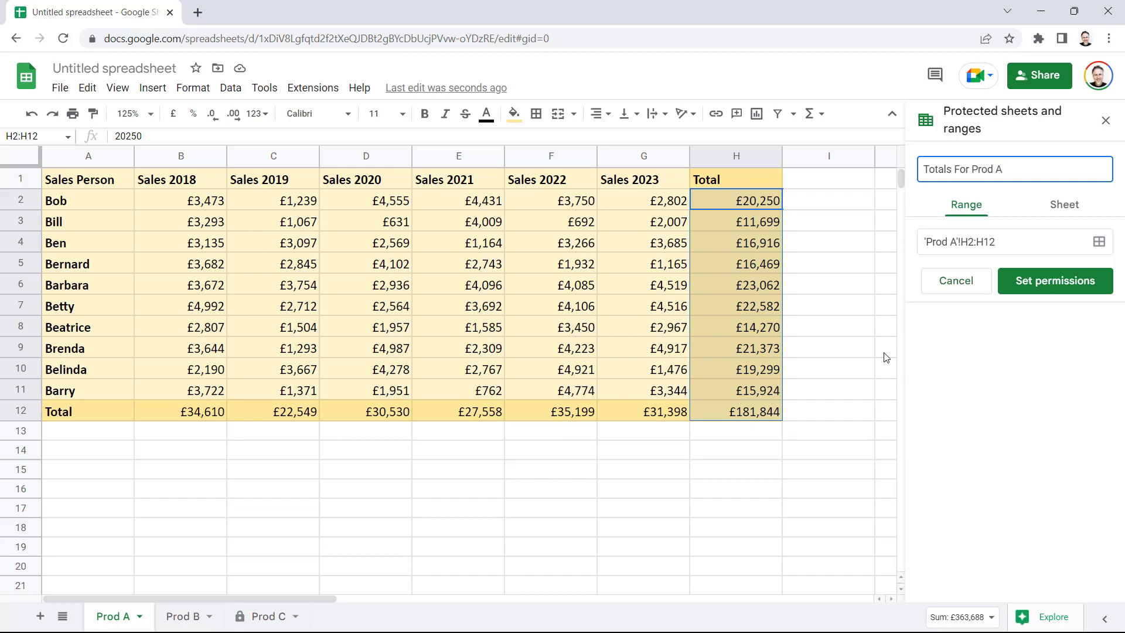
# - Restrict editing of the H2:H12 totals range to only the owner and save it
pyautogui.click(1055, 281)
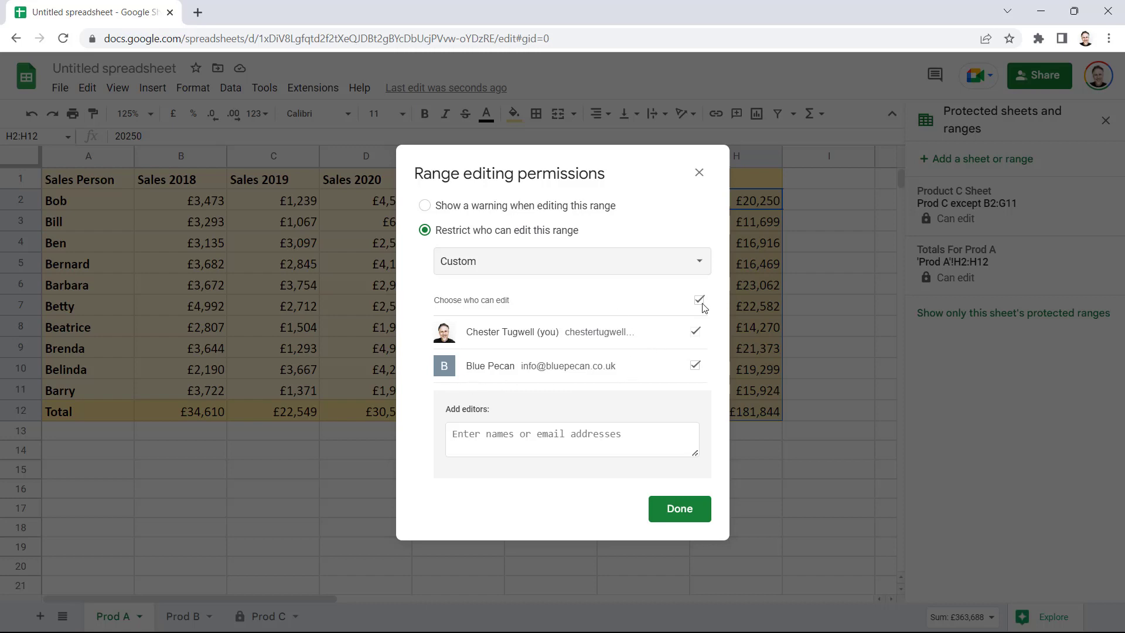
pyautogui.moveTo(772, 410)
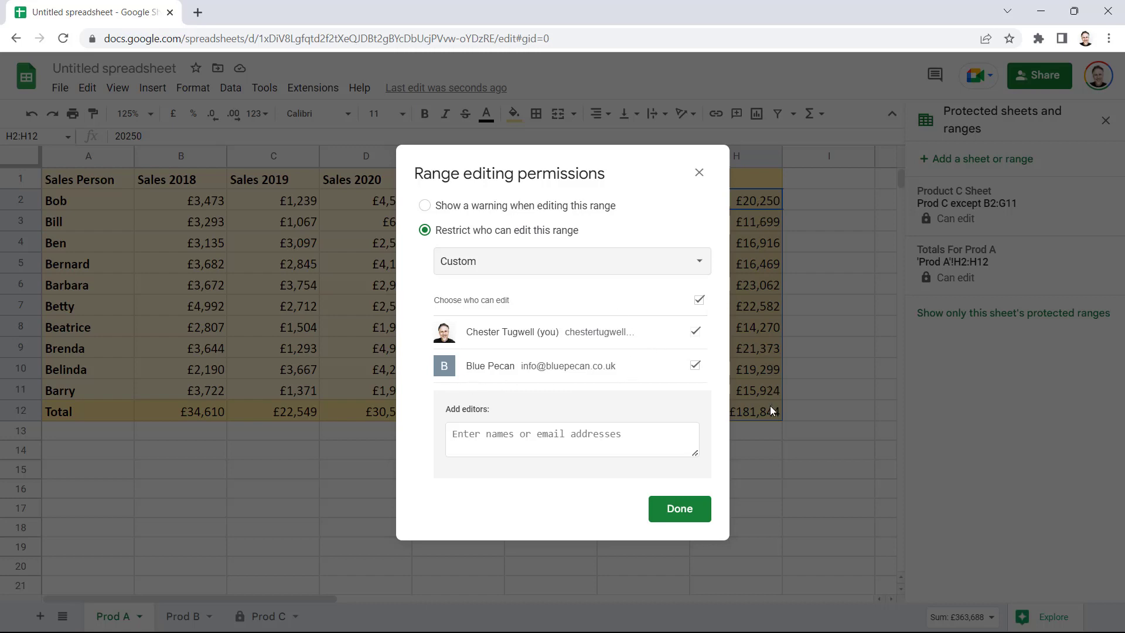
pyautogui.moveTo(493, 345)
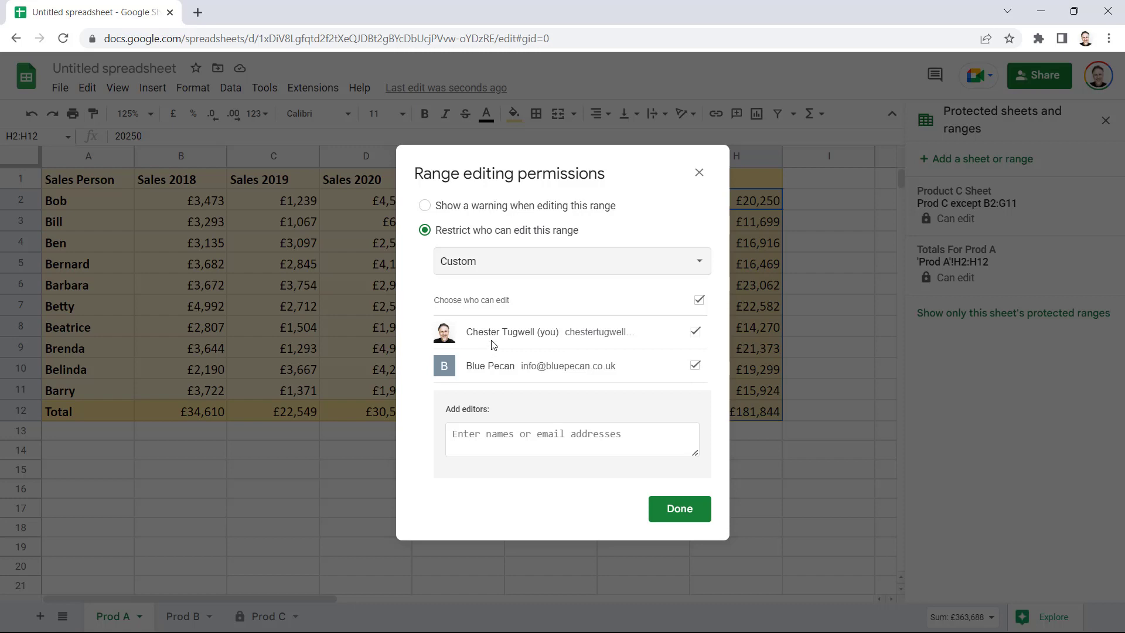
pyautogui.click(571, 260)
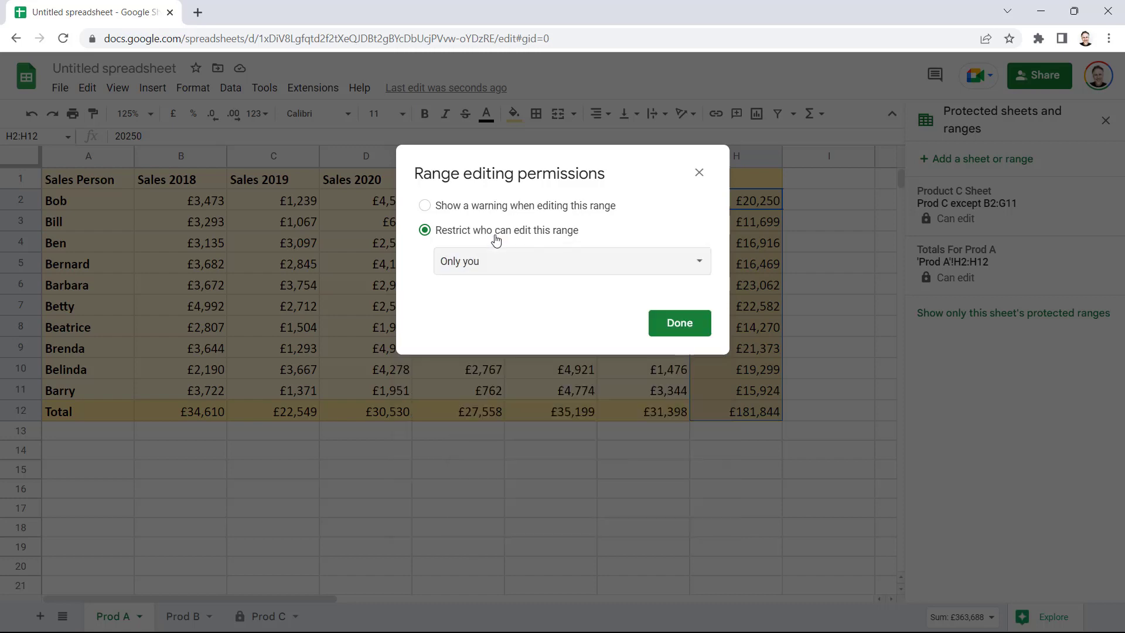
pyautogui.moveTo(452, 270)
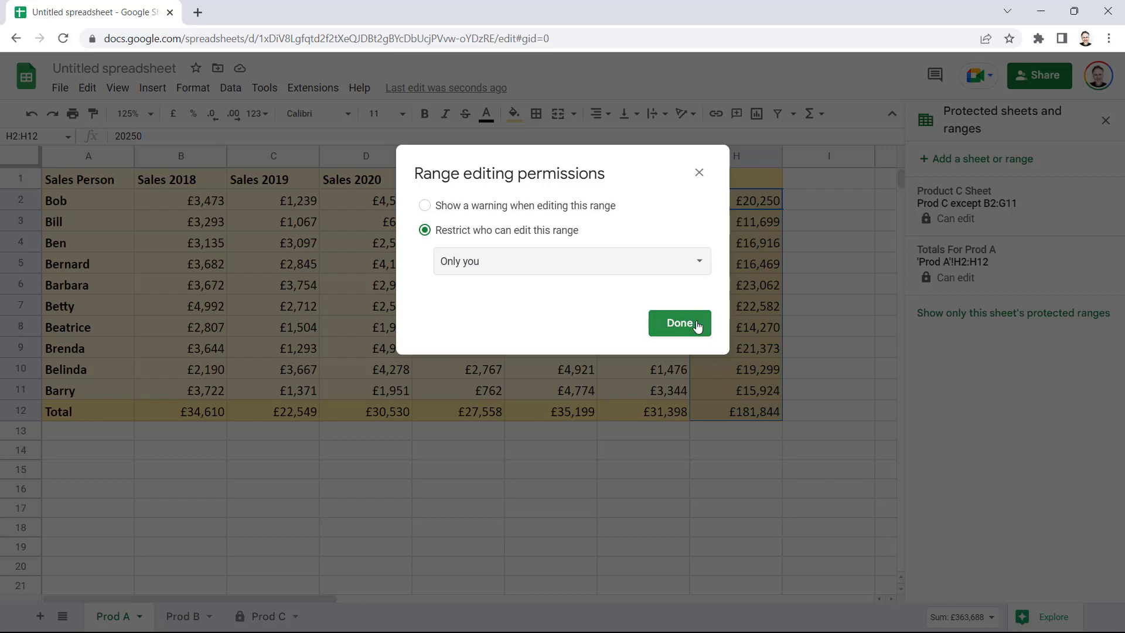
pyautogui.click(679, 323)
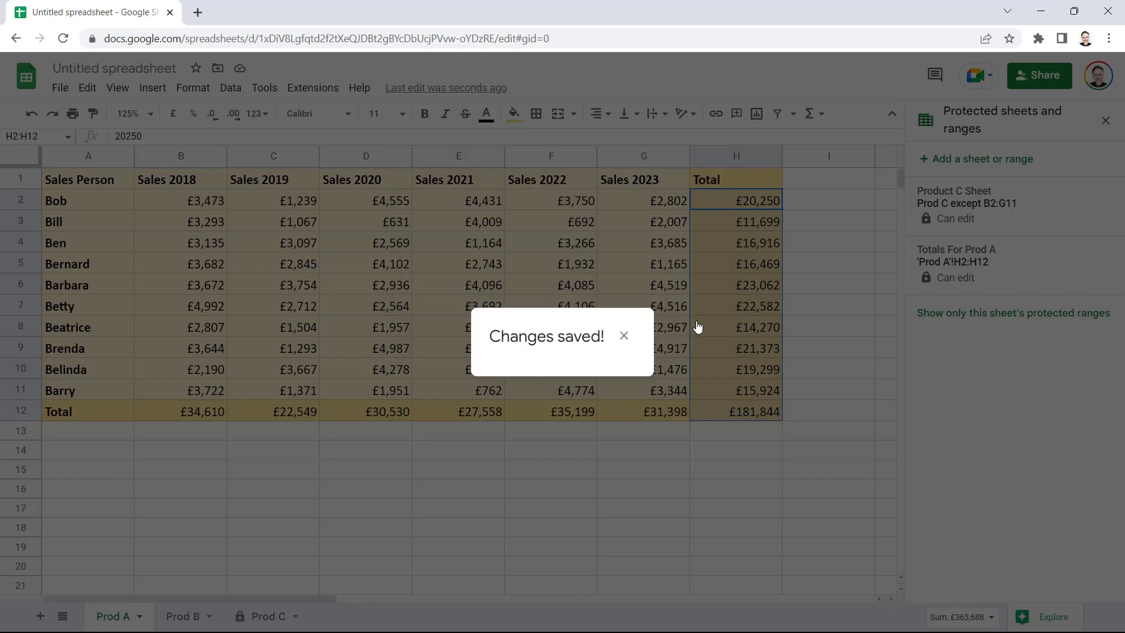
pyautogui.click(623, 335)
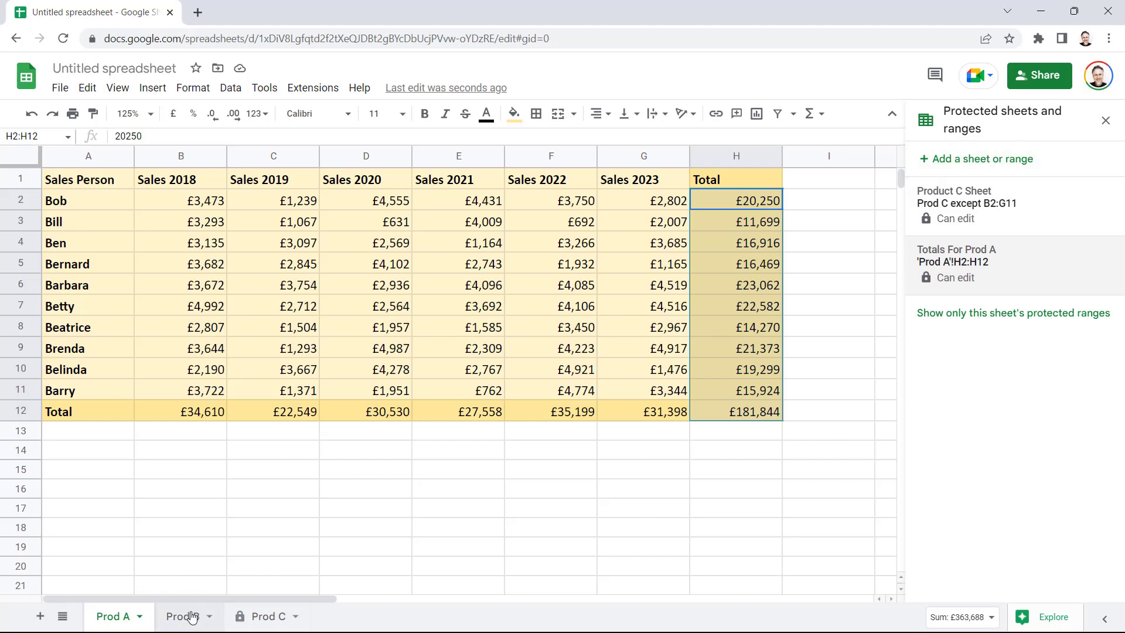
# - On Prod B, add a protected range 'Totals for Prod B' covering cells B12:G12
pyautogui.click(182, 616)
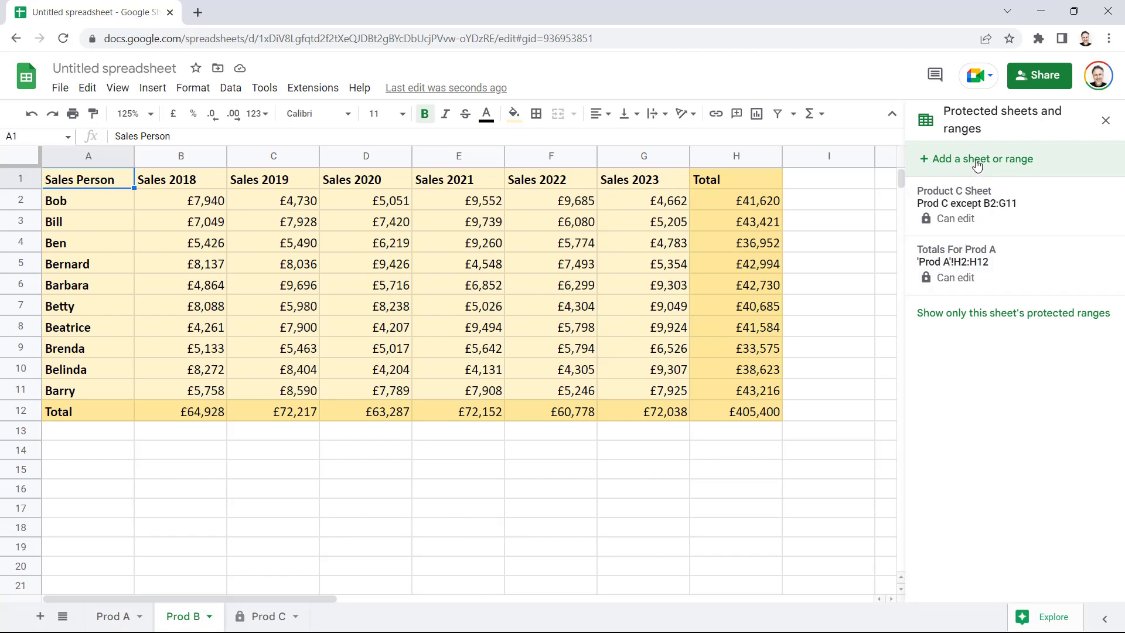
pyautogui.click(977, 159)
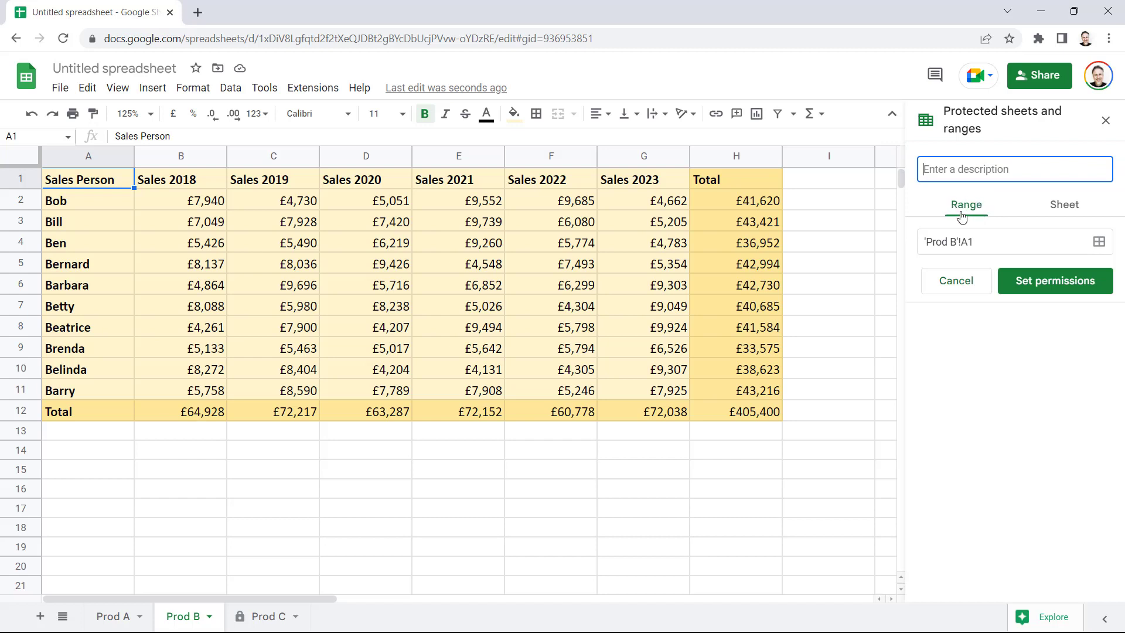
pyautogui.write('Totals for Prod B')
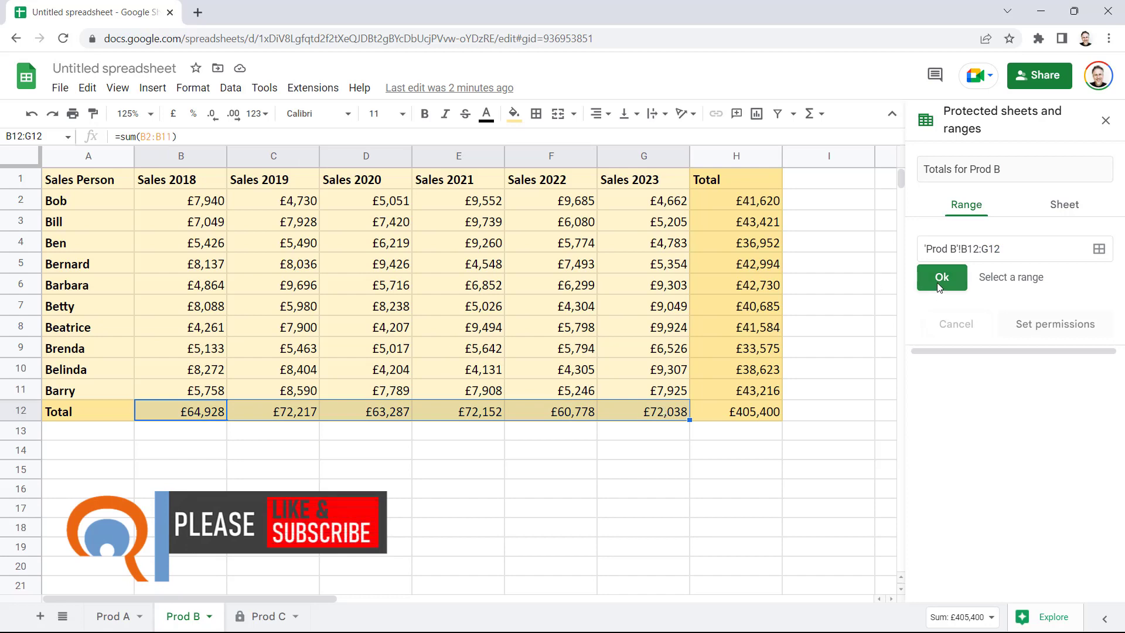
pyautogui.click(942, 276)
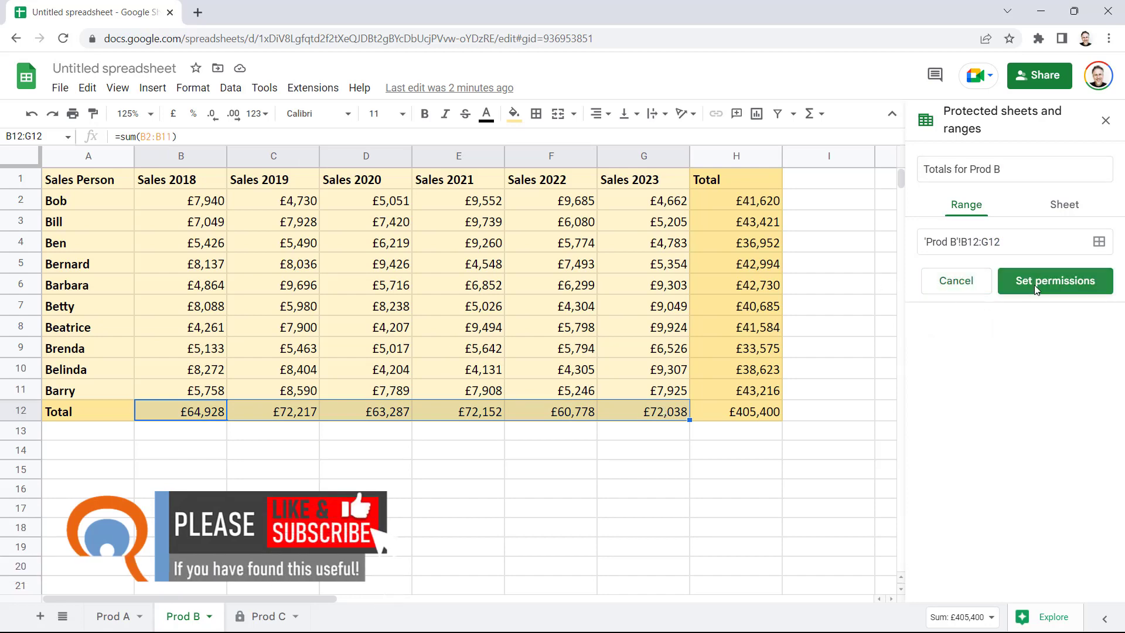
# - Restrict editing of the B12:G12 totals range to 'Only you' and save it
pyautogui.click(1054, 282)
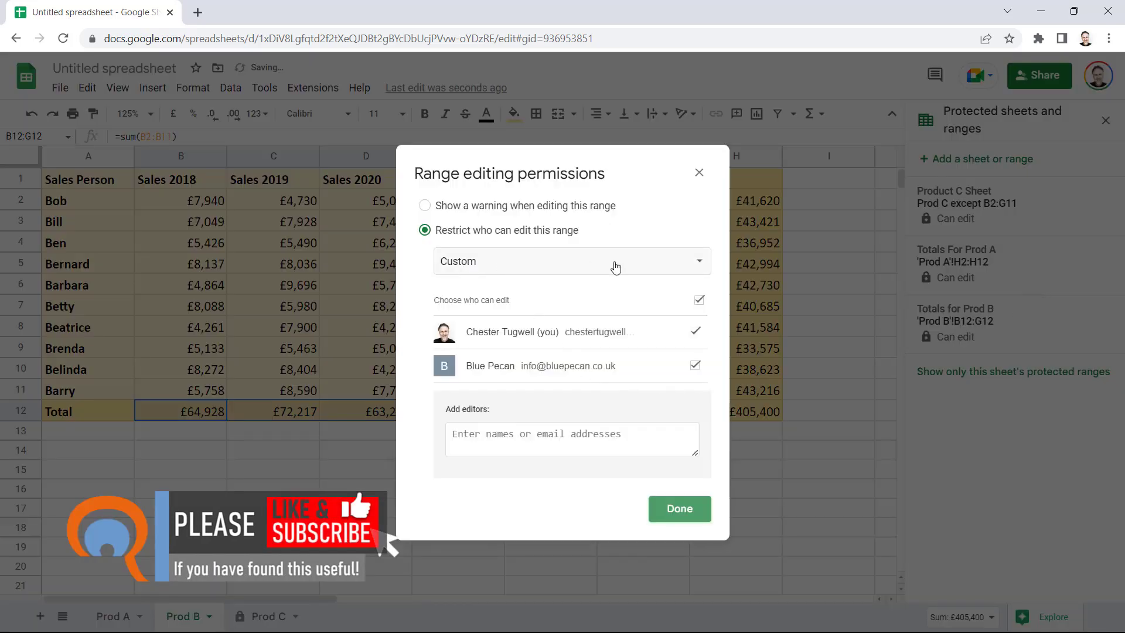
pyautogui.click(572, 260)
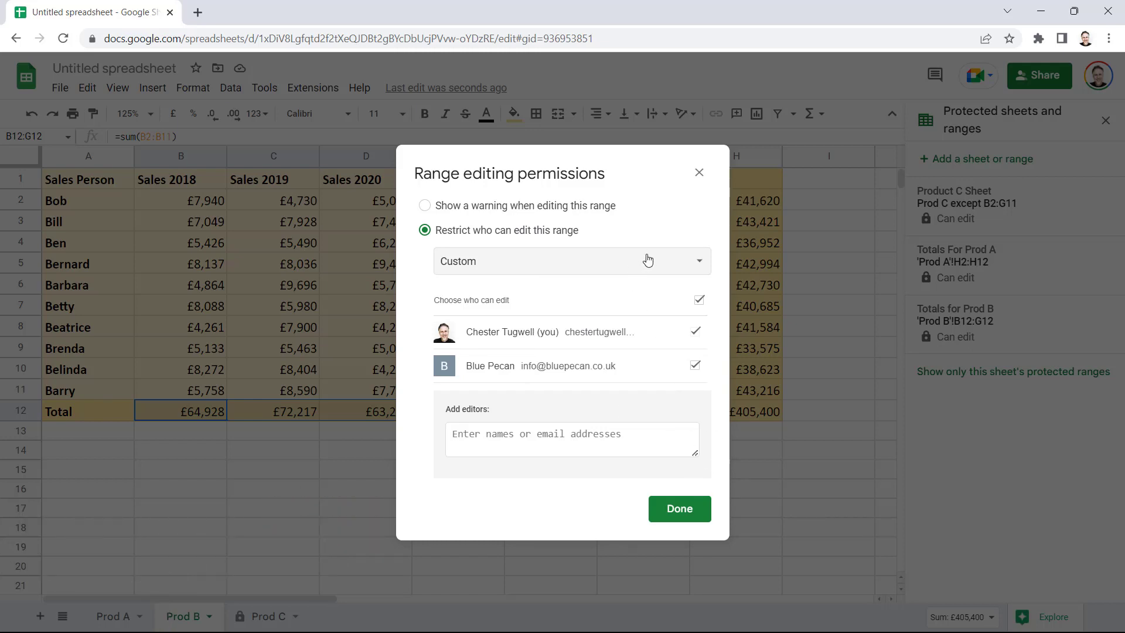
pyautogui.click(572, 260)
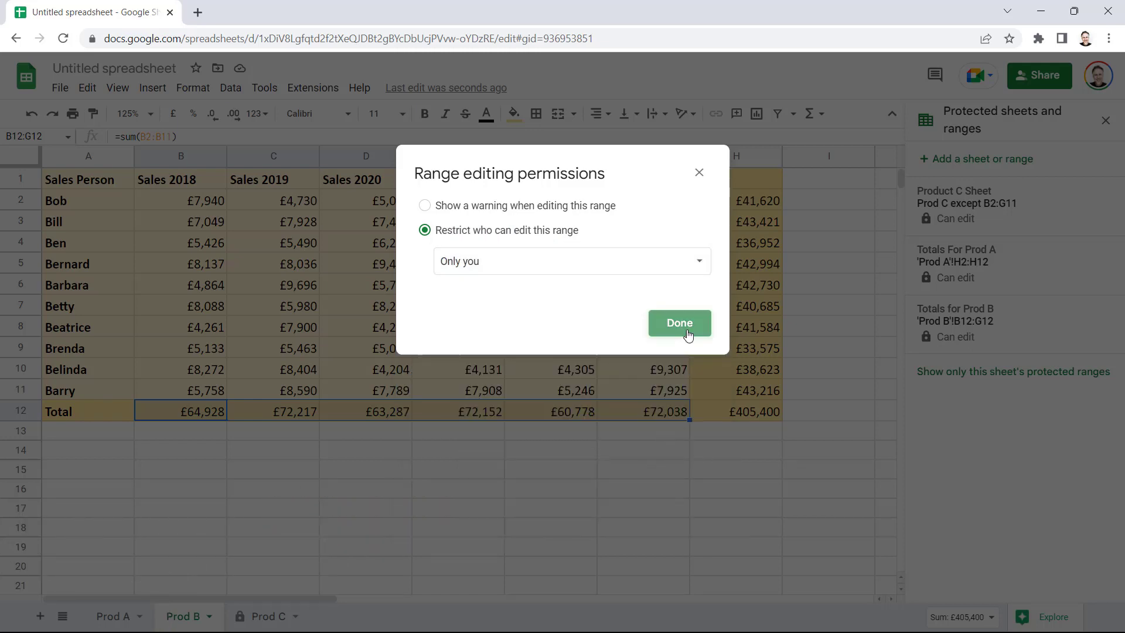
pyautogui.click(679, 323)
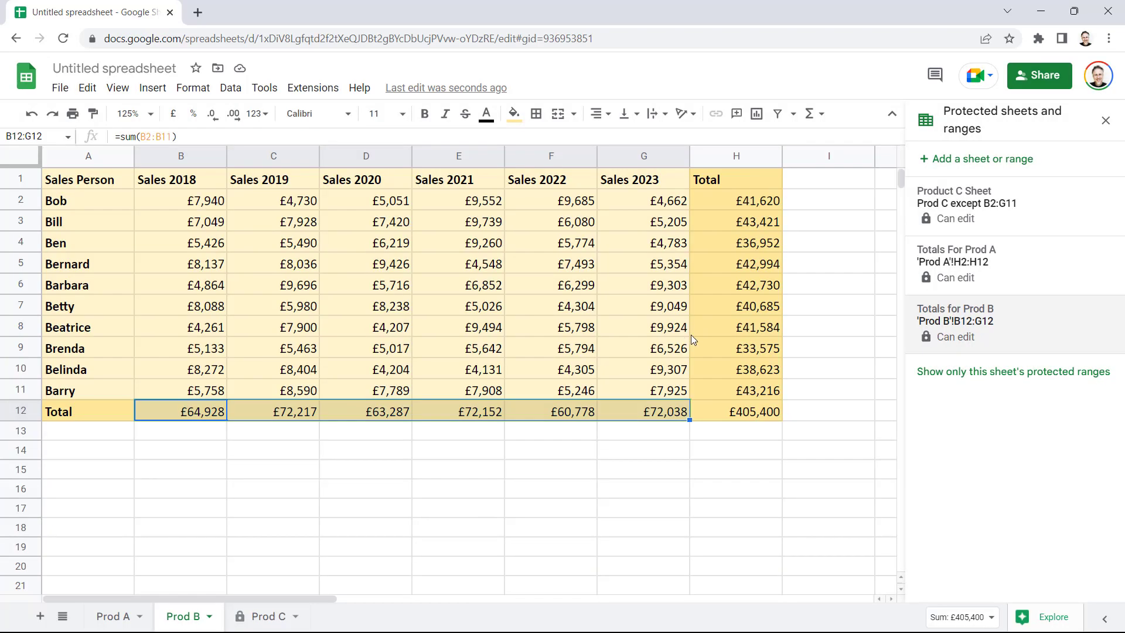